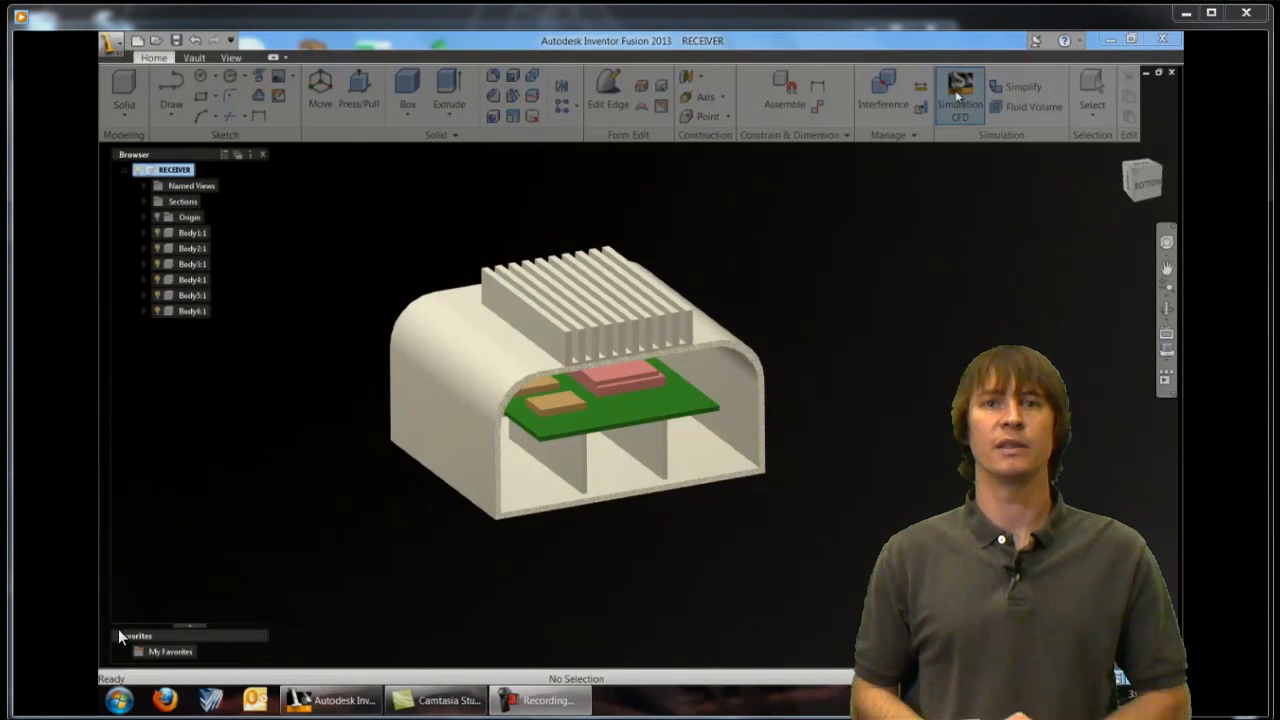
Launch Simulation CFD from Inventor Fusion with the receiver model loaded.
click(959, 90)
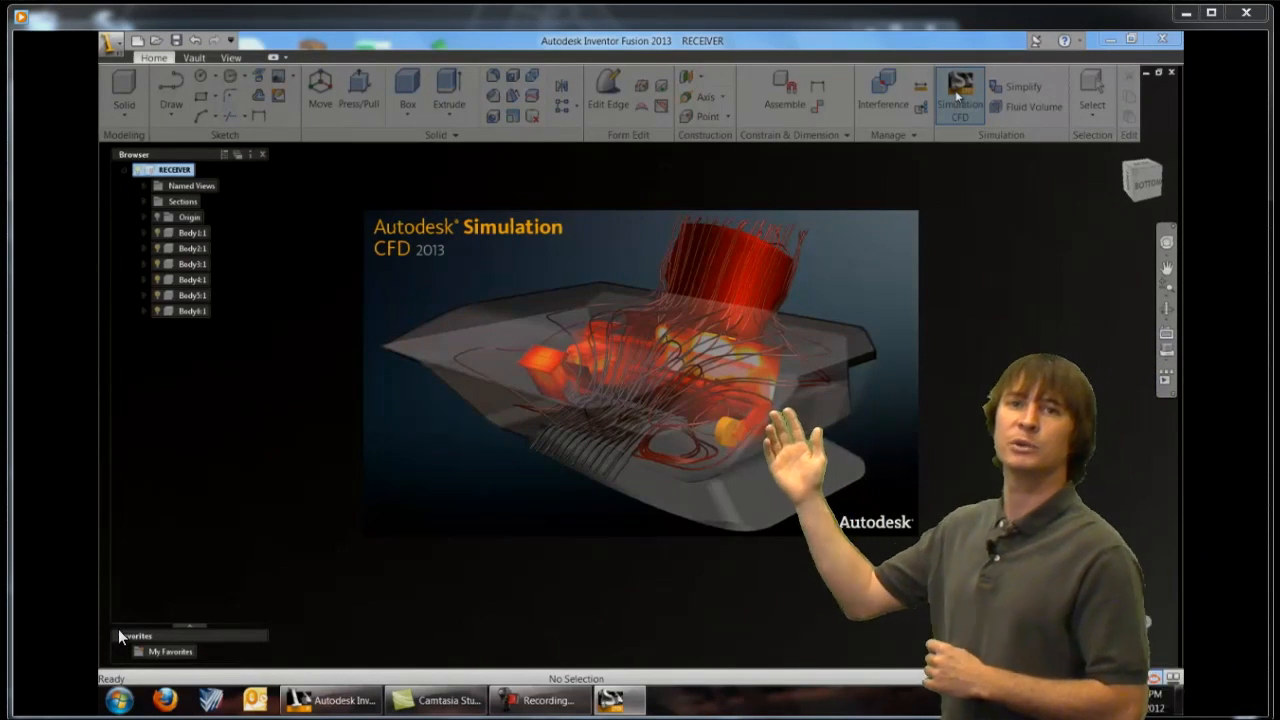
click(961, 90)
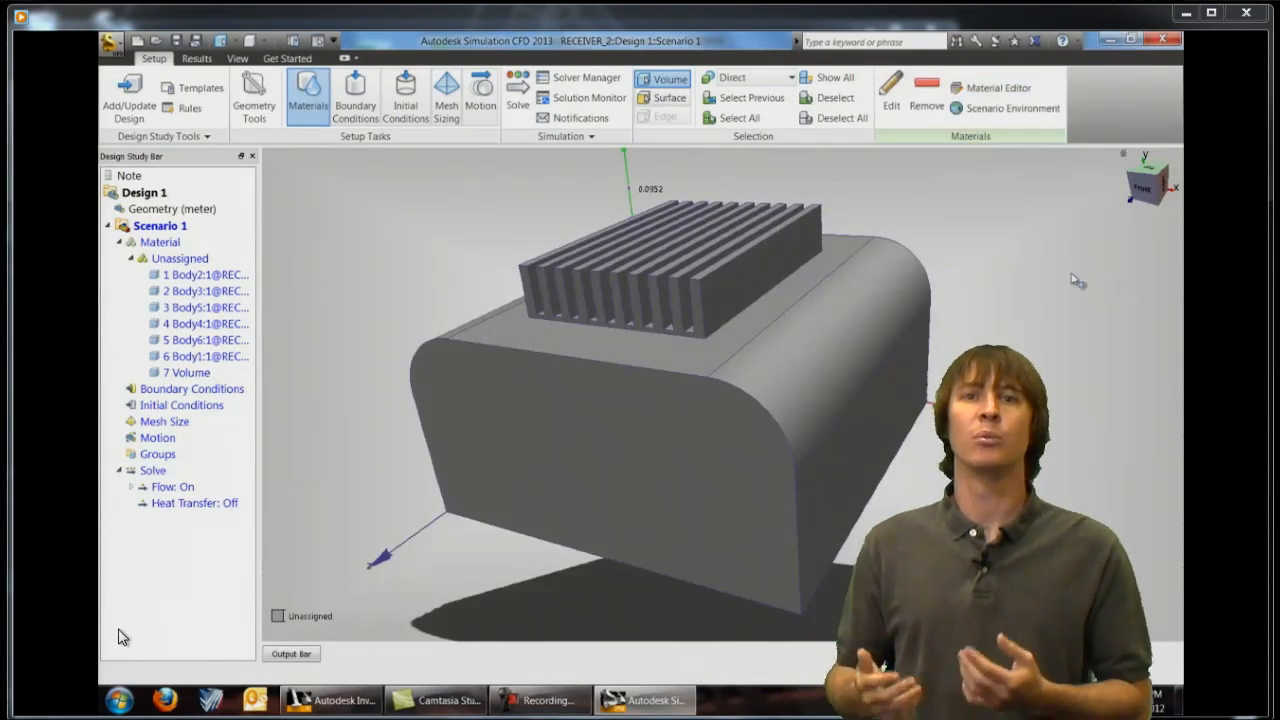
mouse_move(1023, 328)
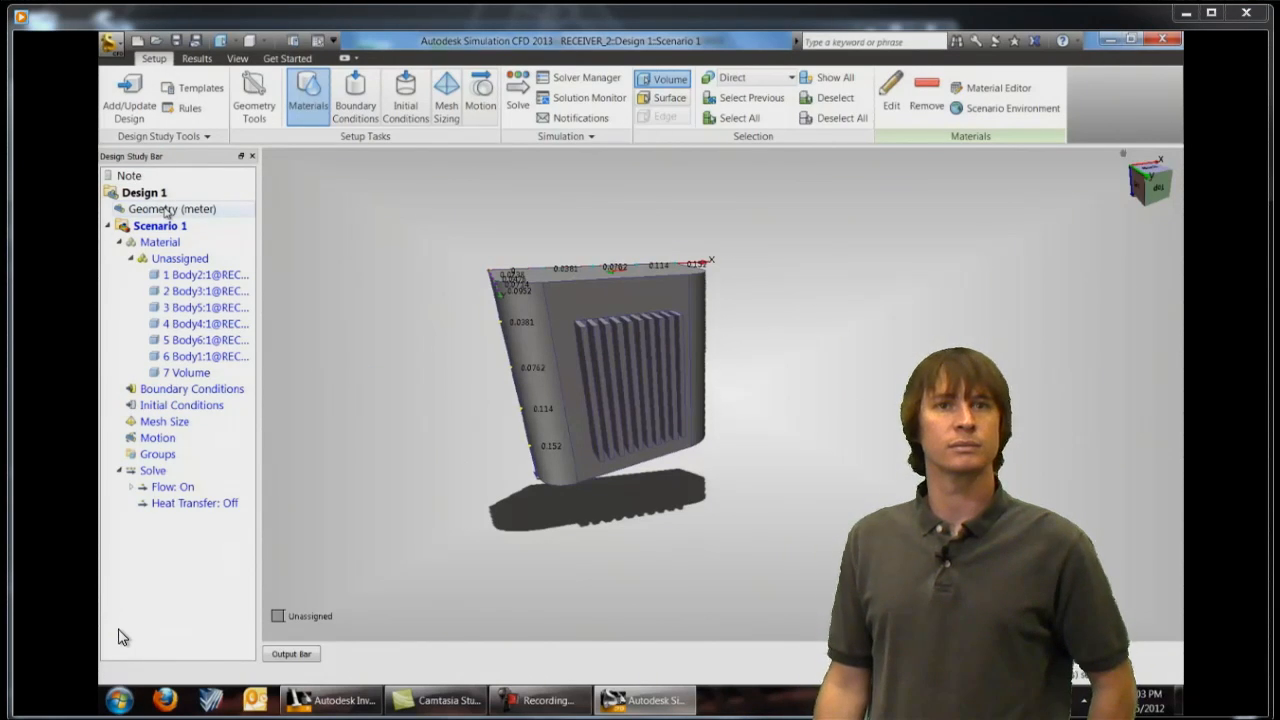
Create a 0.4 × 0.4 × 0.8 m external air volume offset −0.1 in Z.
right_click(170, 208)
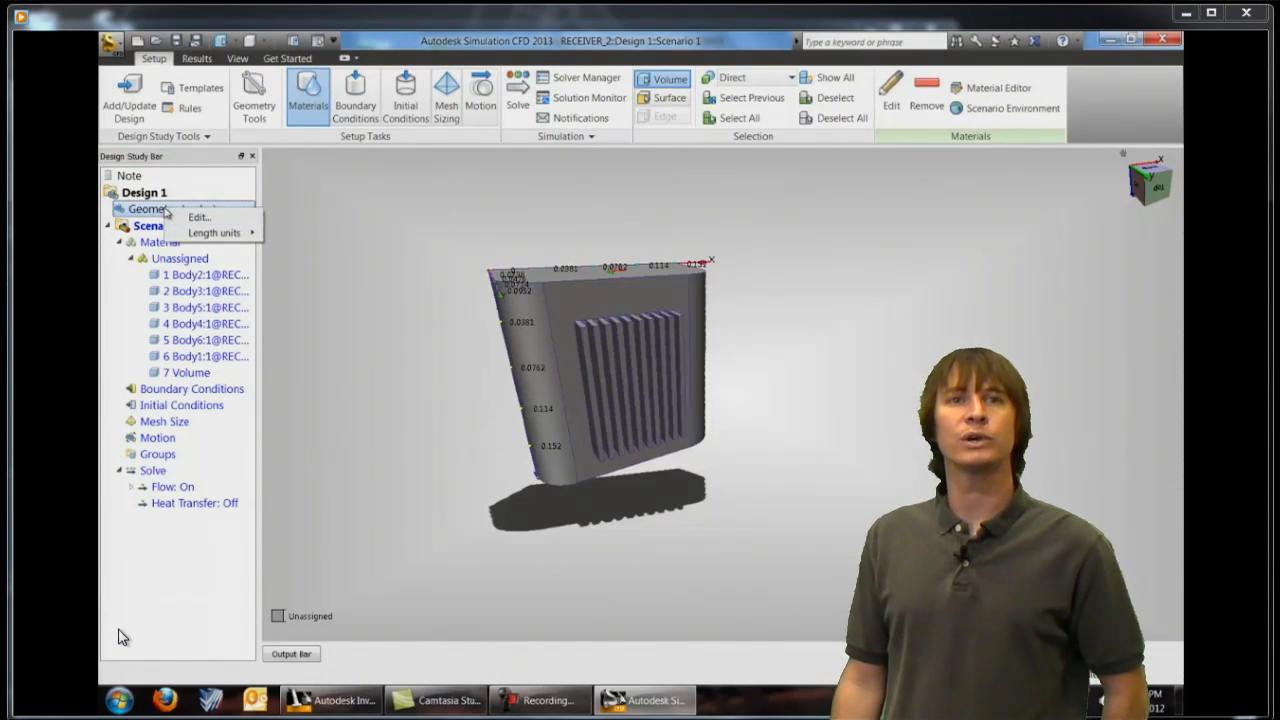
click(199, 217)
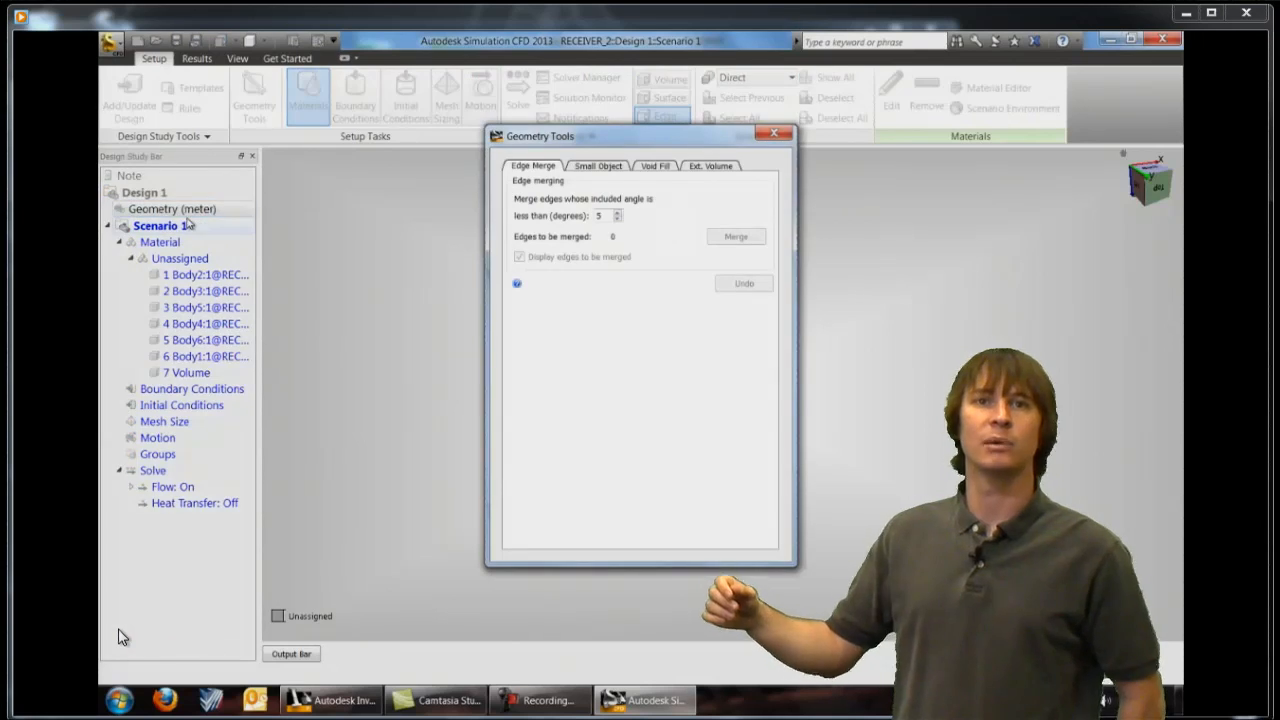
drag(640, 136, 598, 138)
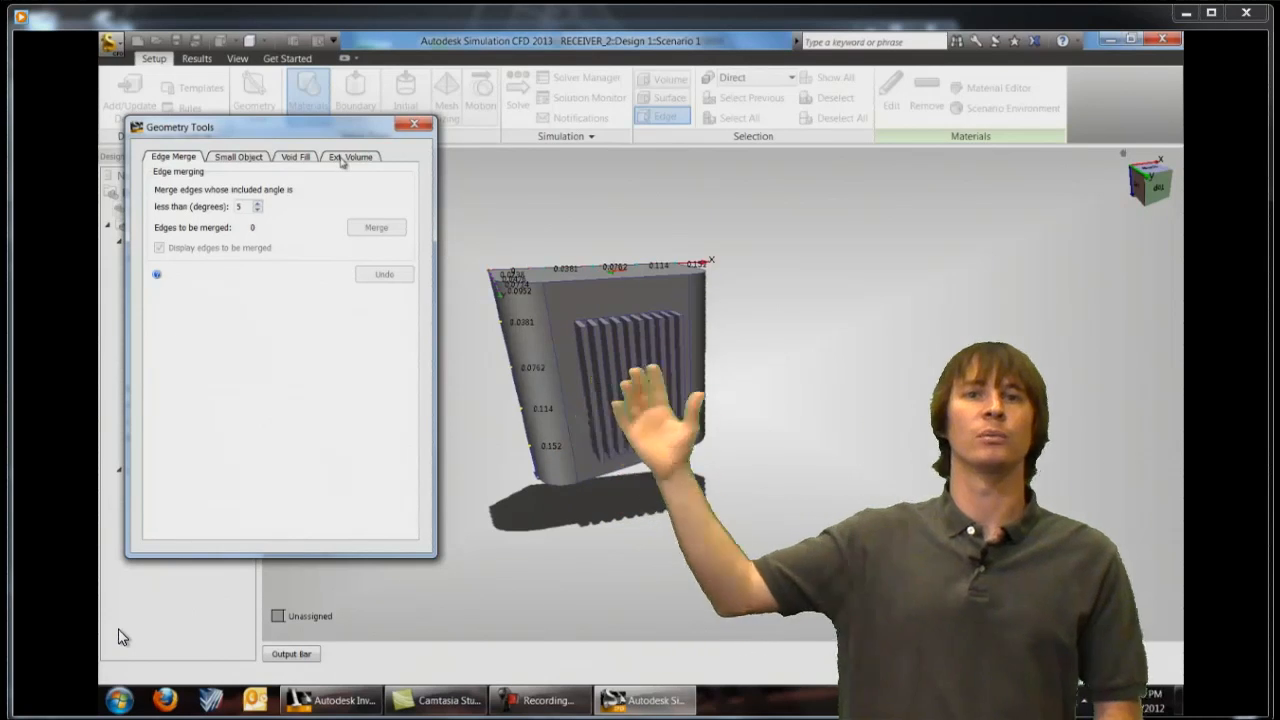
click(350, 156)
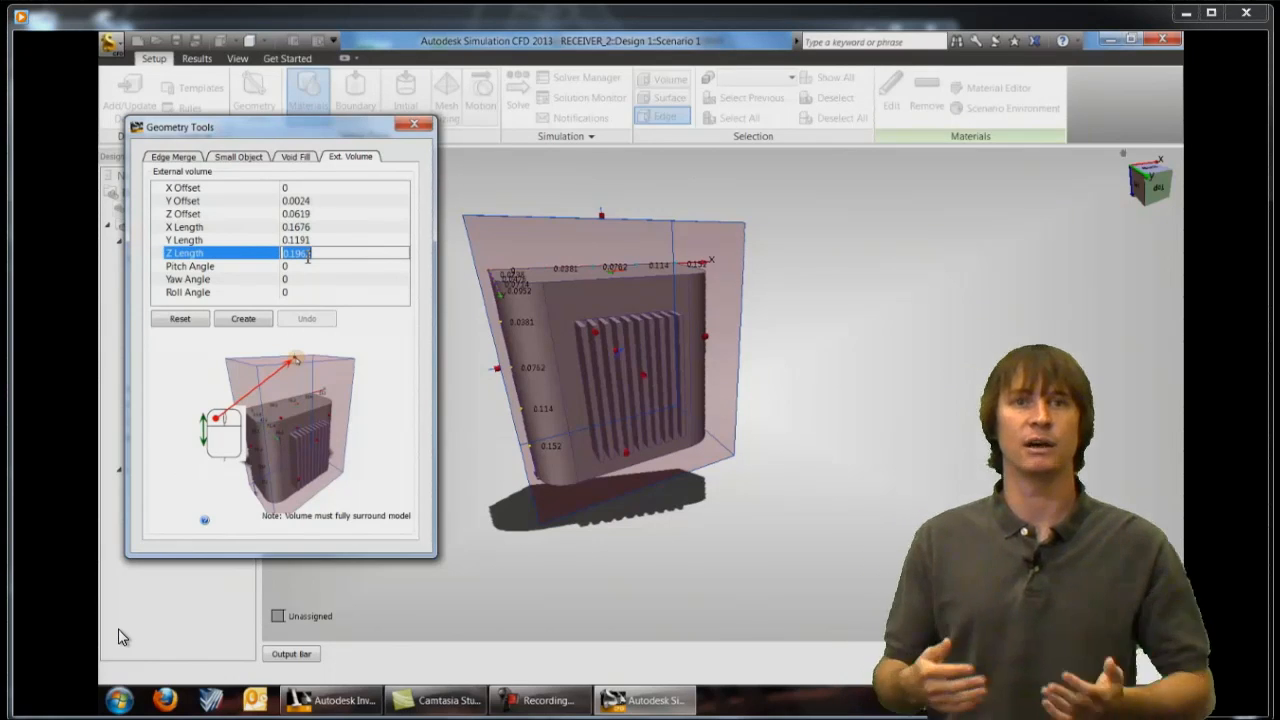
text(0.8)
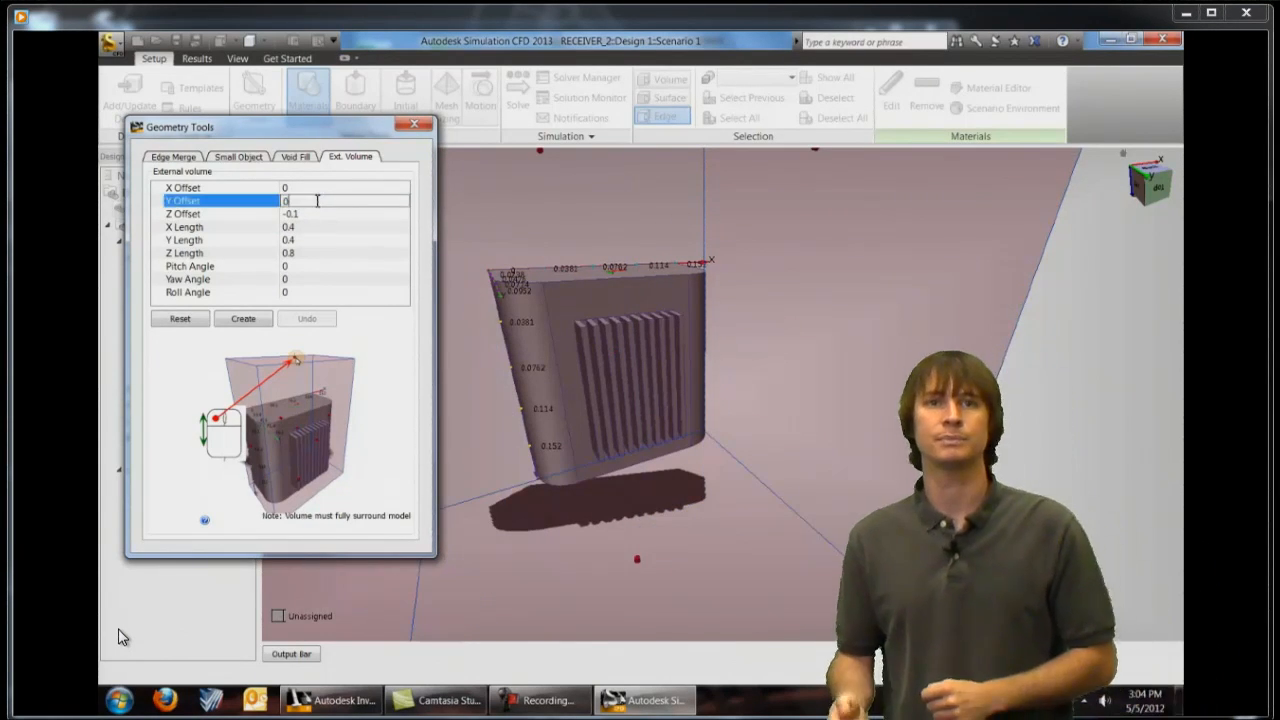
click(242, 318)
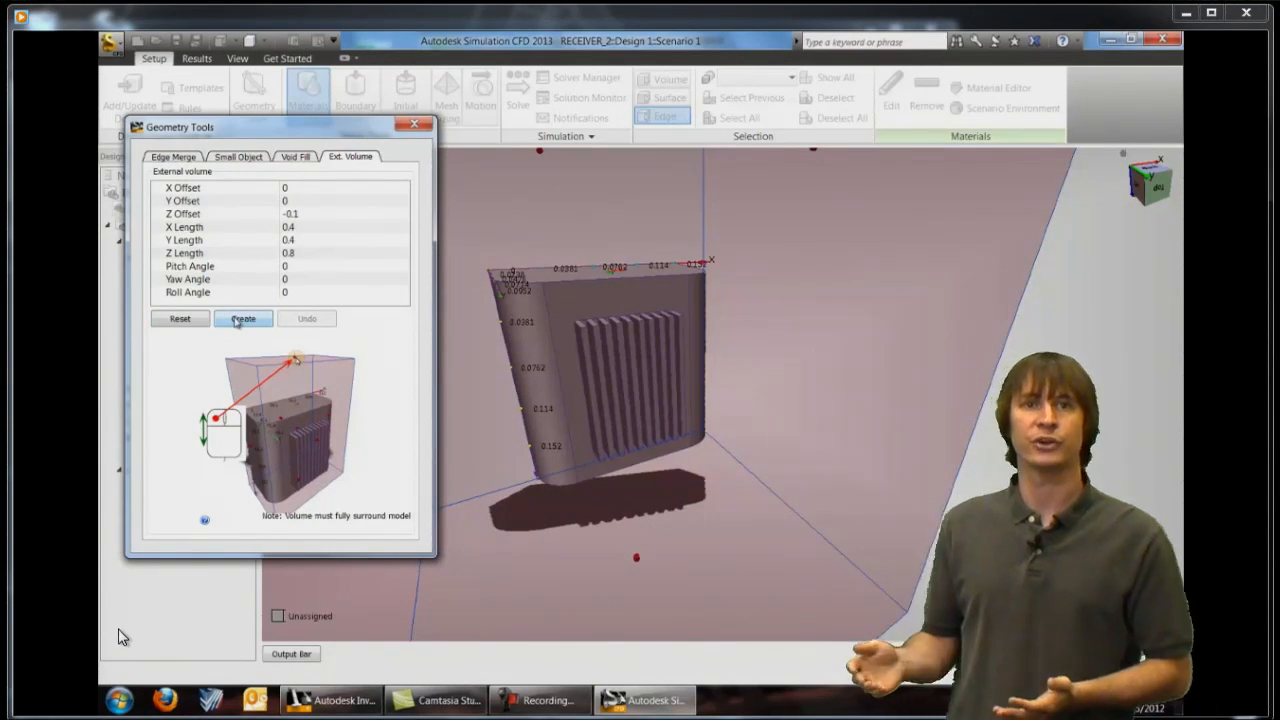
click(243, 318)
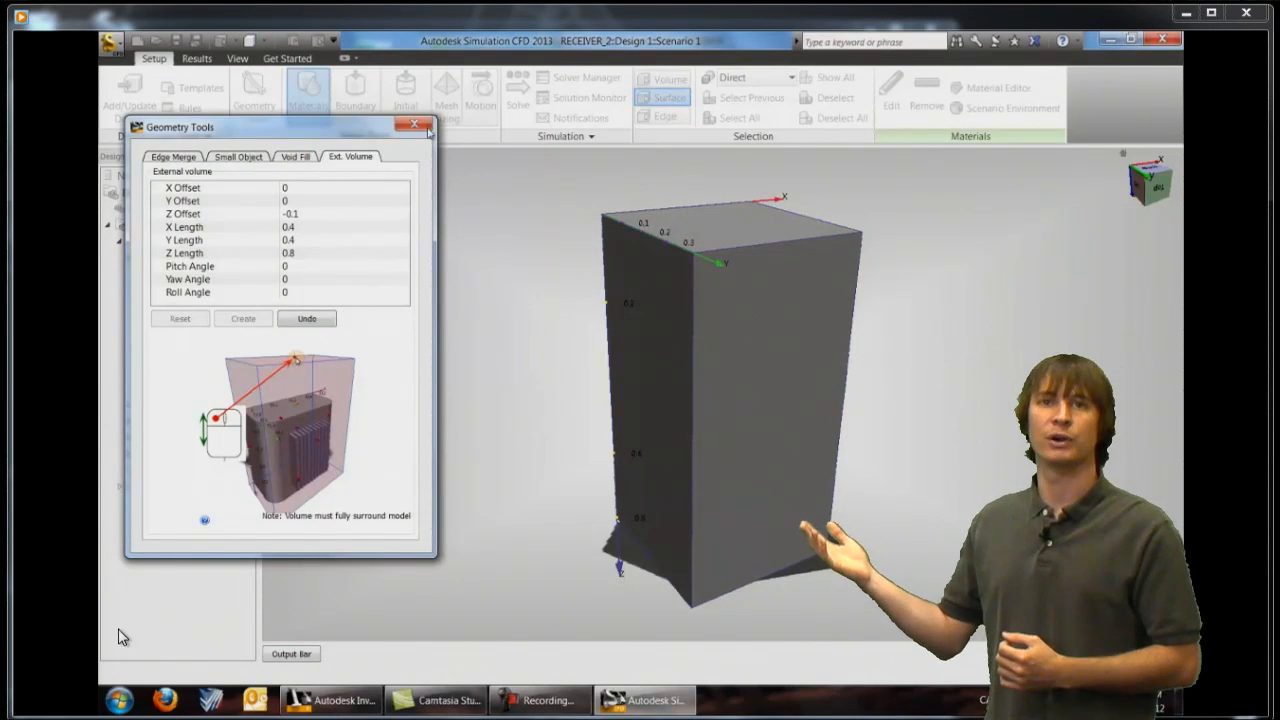
Close Geometry Tools and select the new external air volume.
click(411, 123)
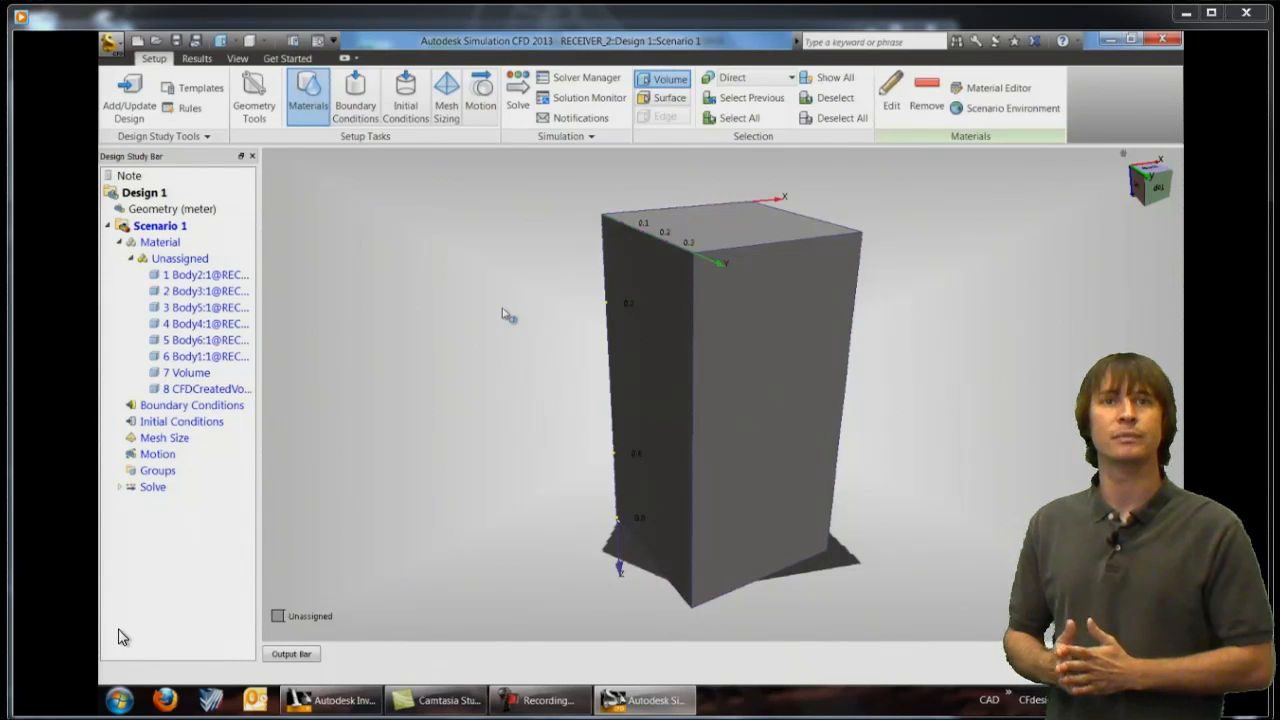
mouse_move(305, 95)
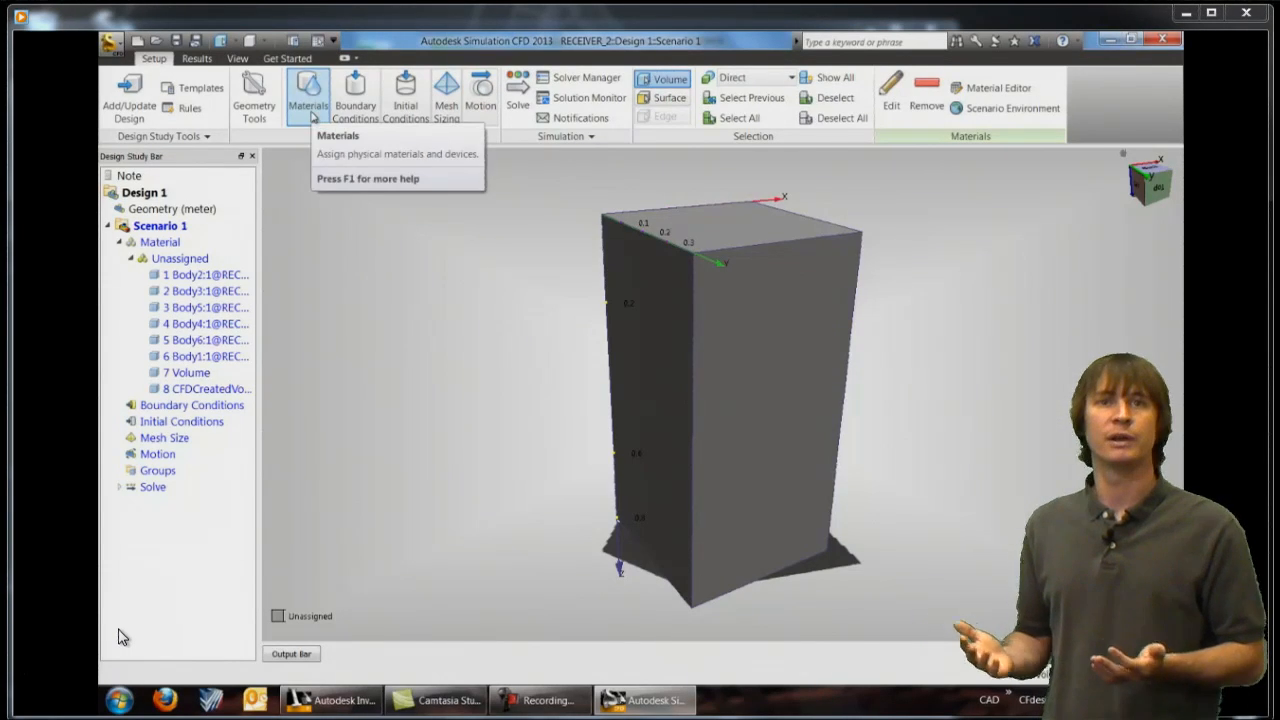
mouse_move(593, 332)
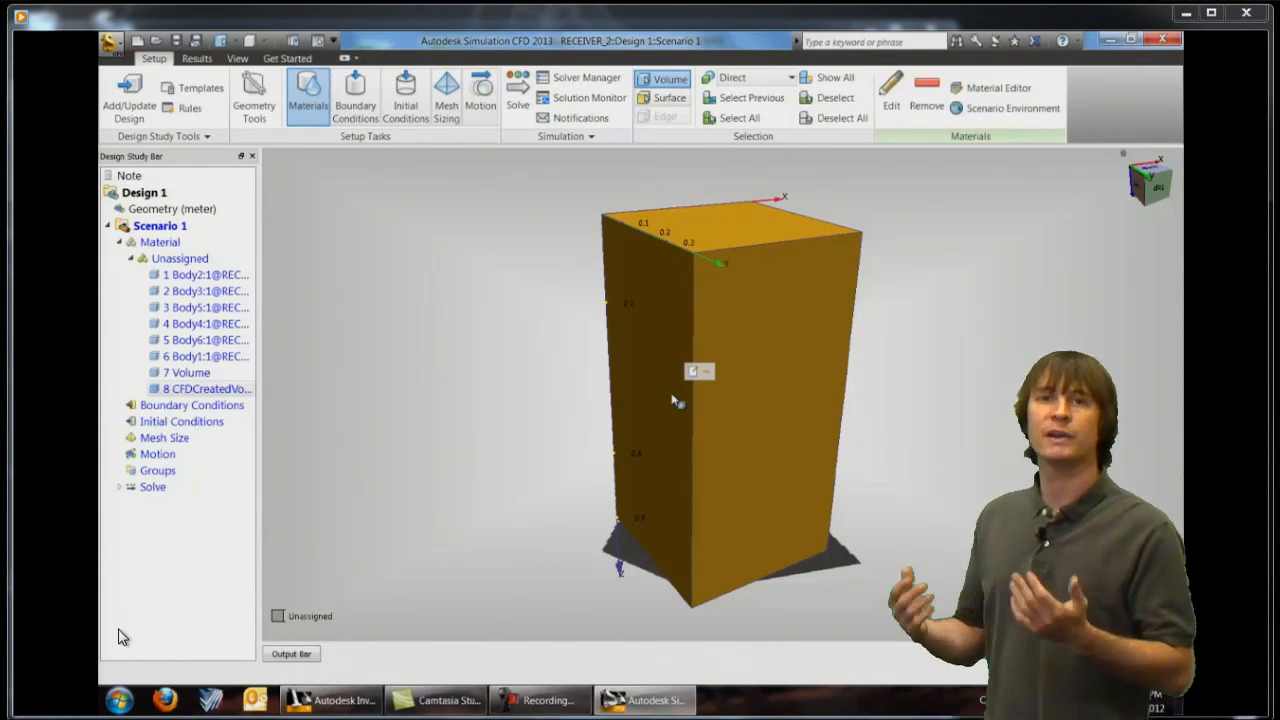
click(700, 380)
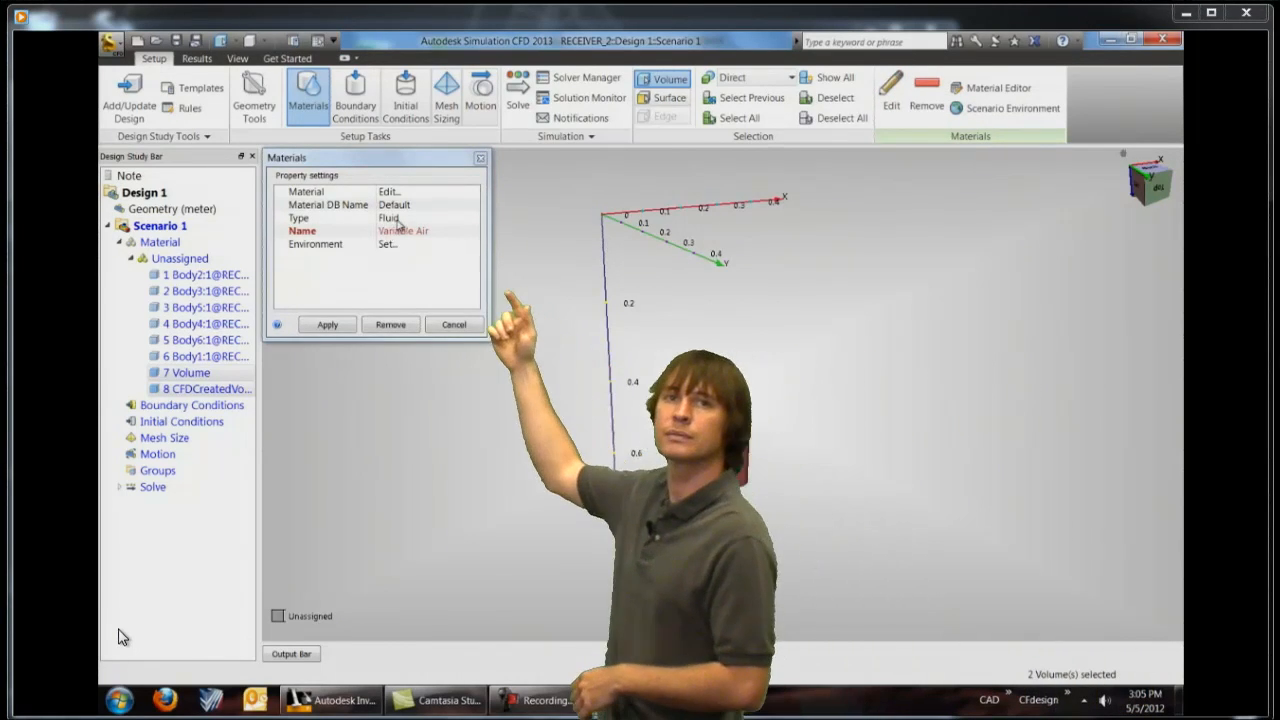
Assign Air with Variable environment properties to both air volumes.
click(425, 230)
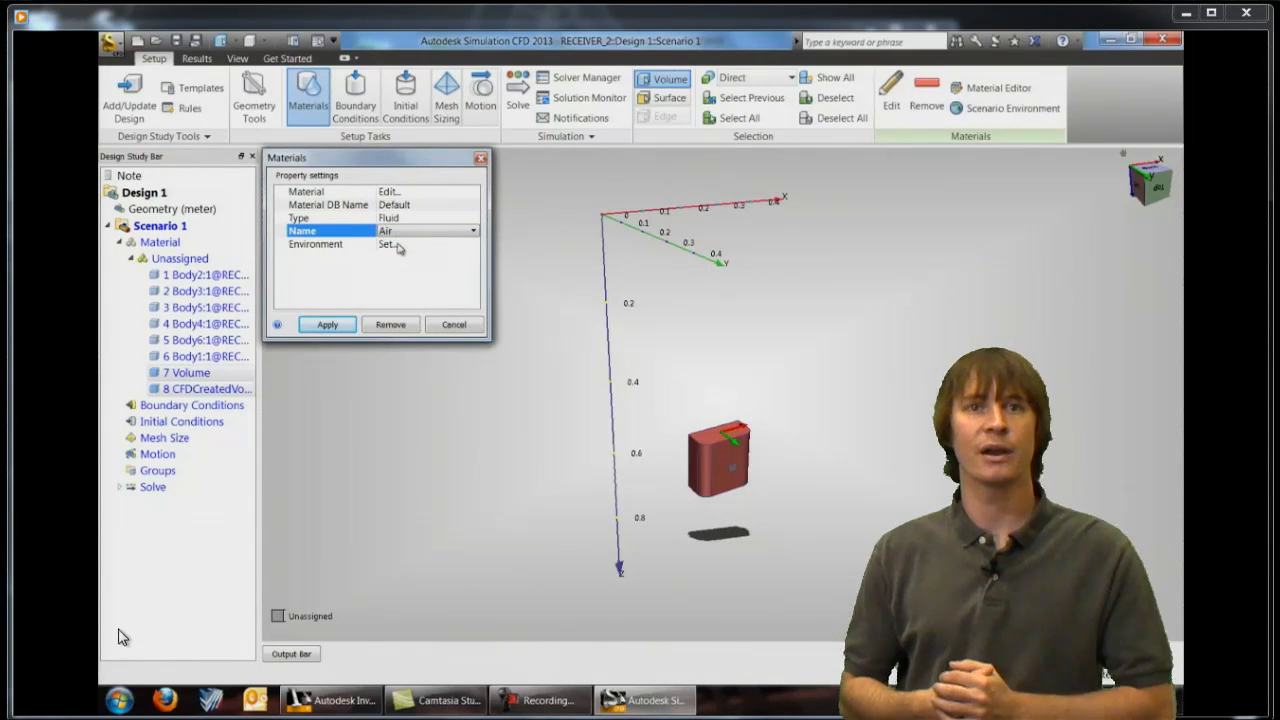
click(425, 243)
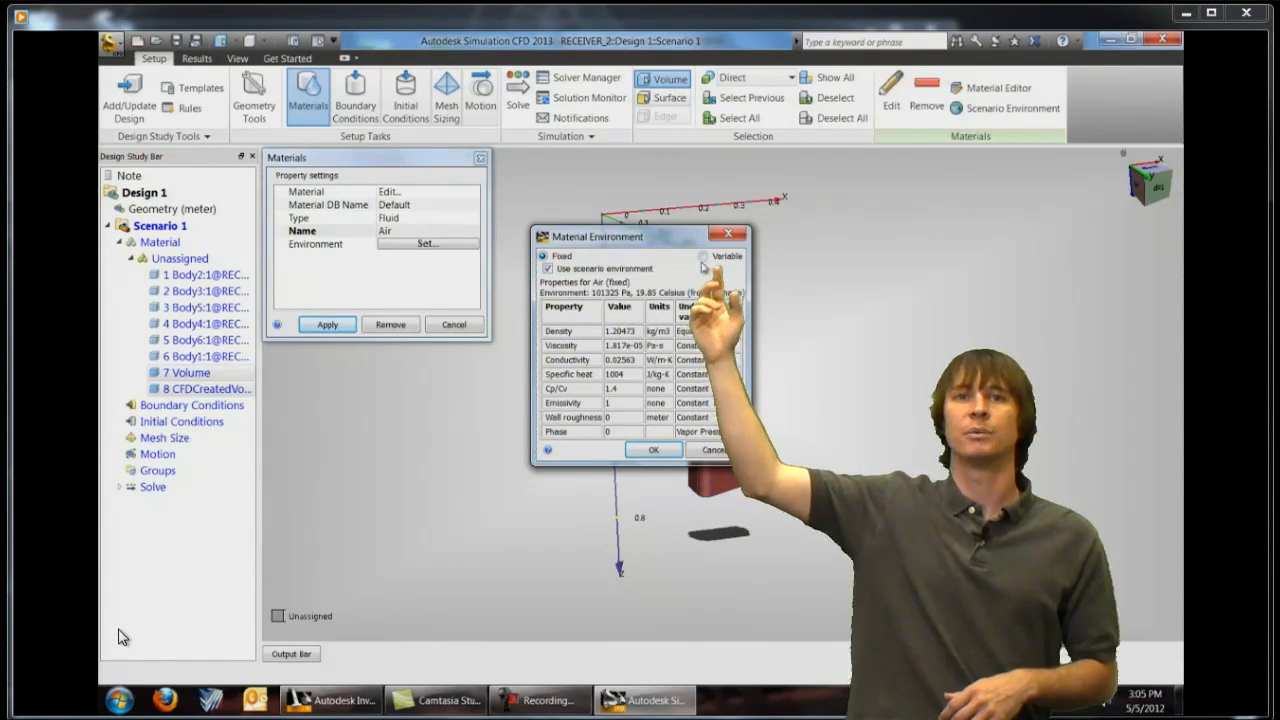
click(655, 449)
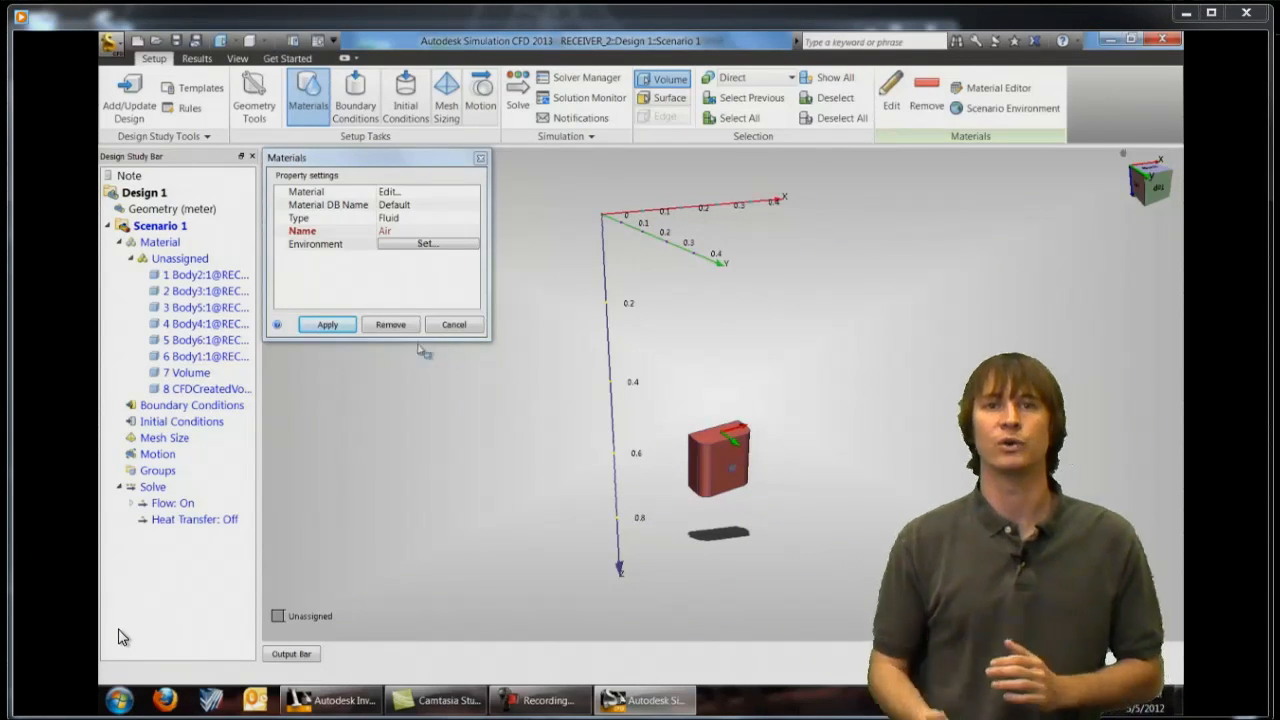
click(327, 324)
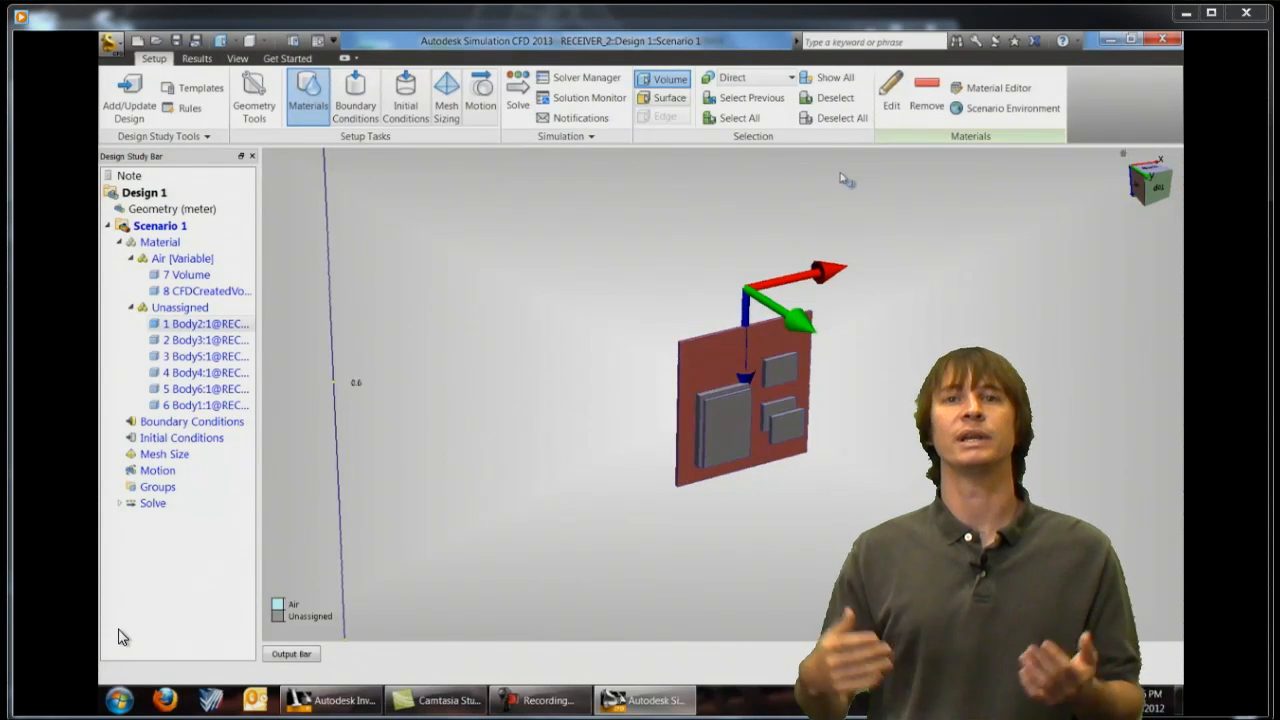
Set the board to PCB 12-Layer, chips to Silicon, enclosure to Aluminum Alloy 6061.
click(297, 95)
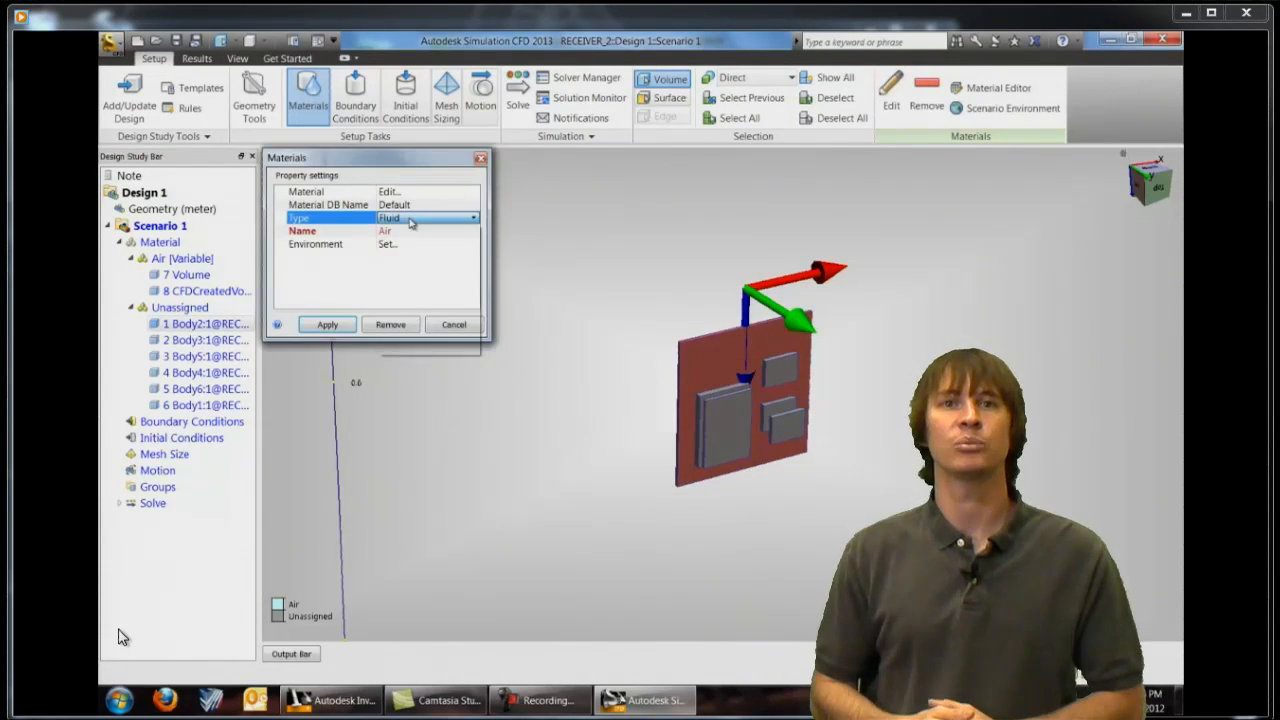
click(470, 218)
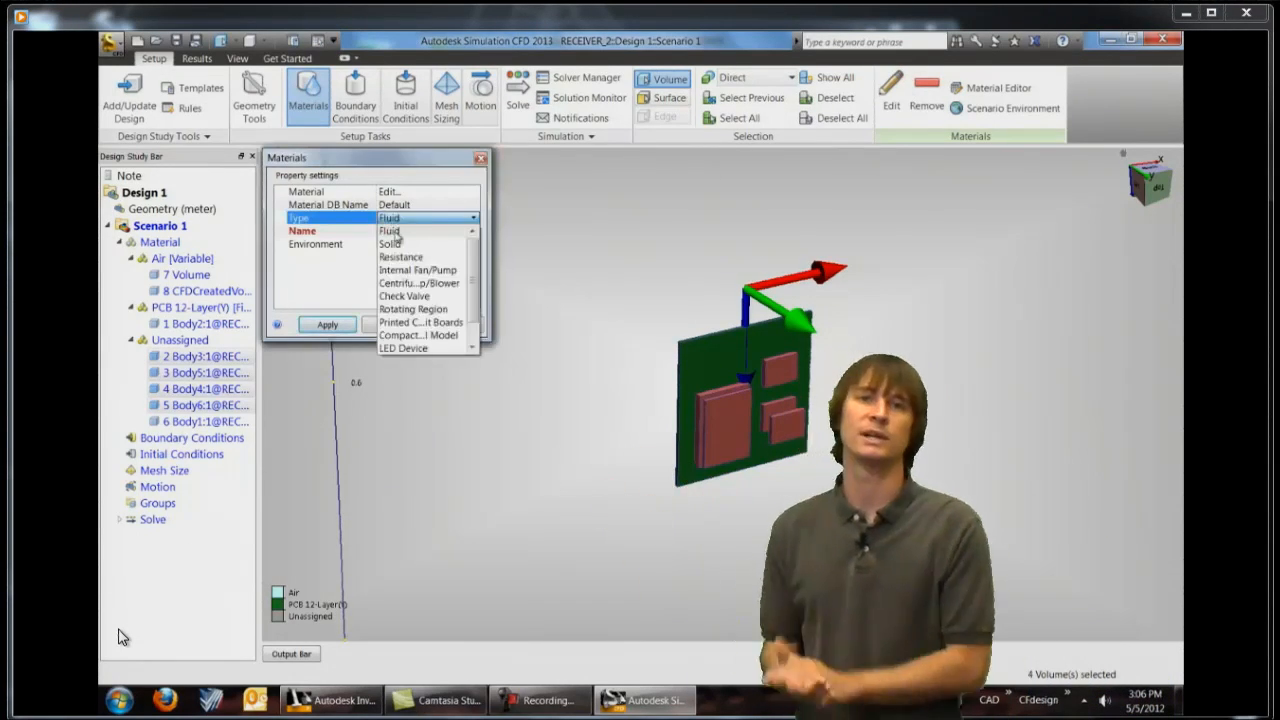
click(389, 244)
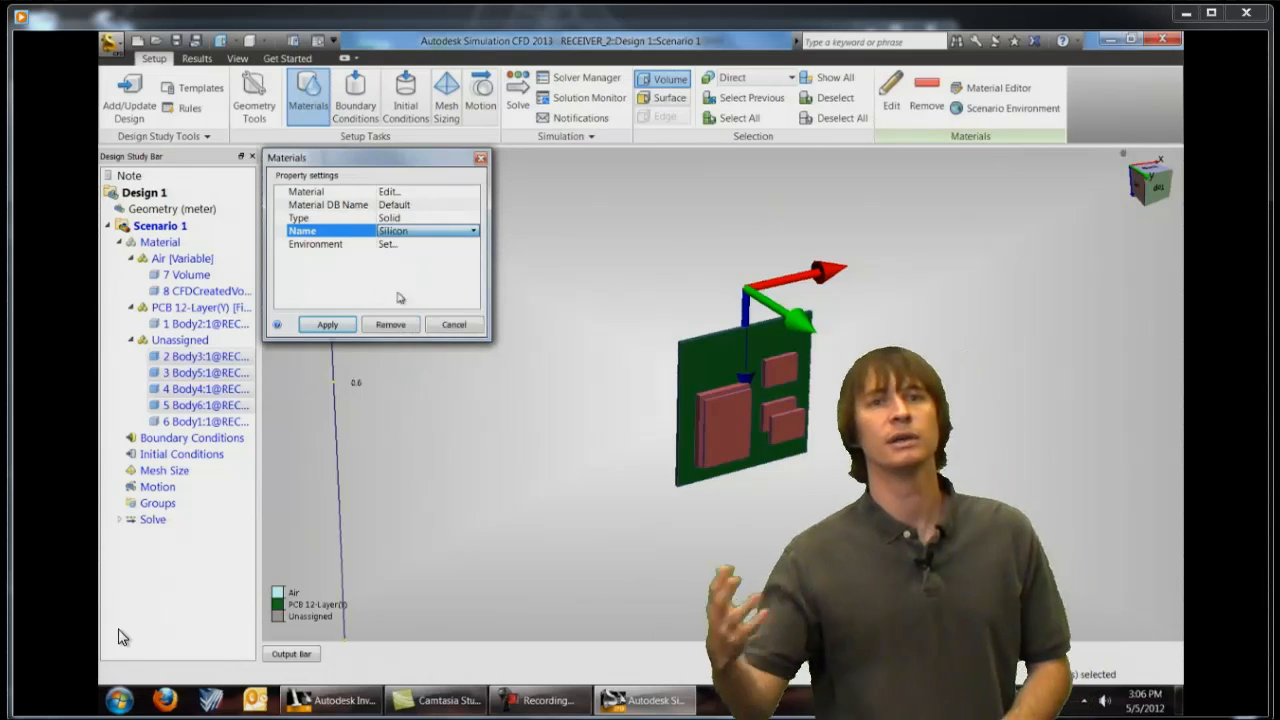
click(327, 324)
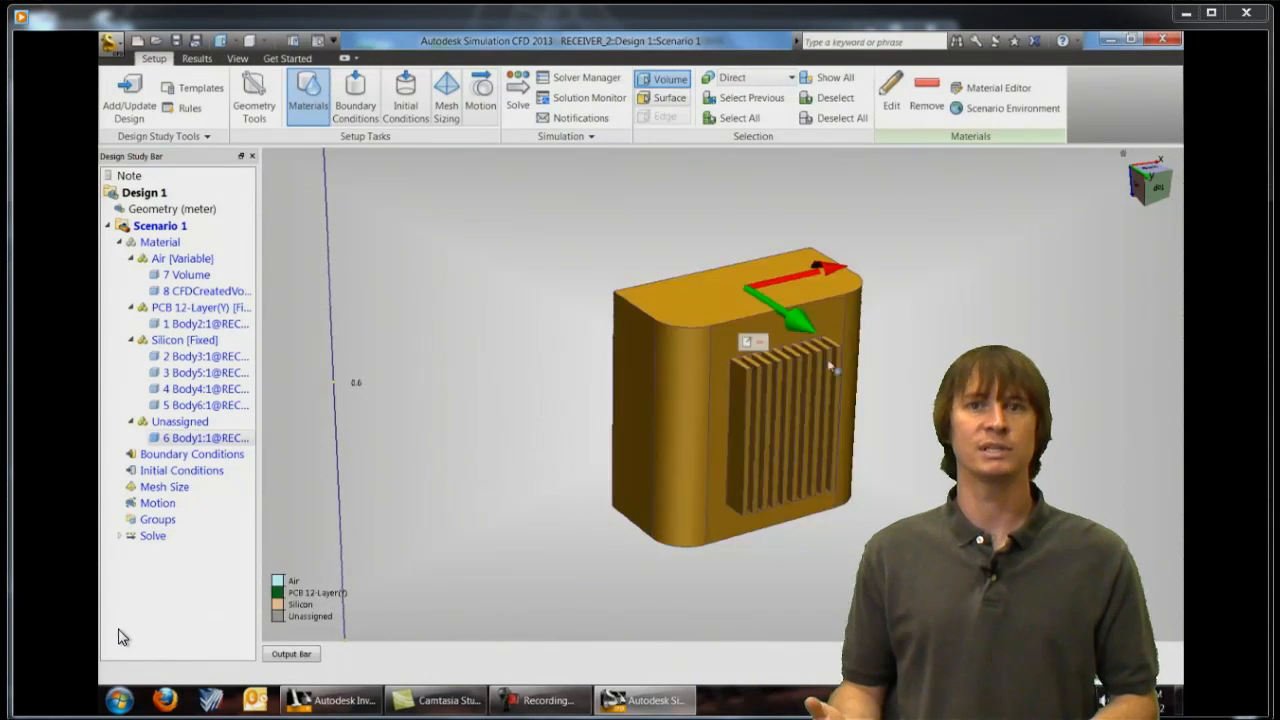
click(297, 88)
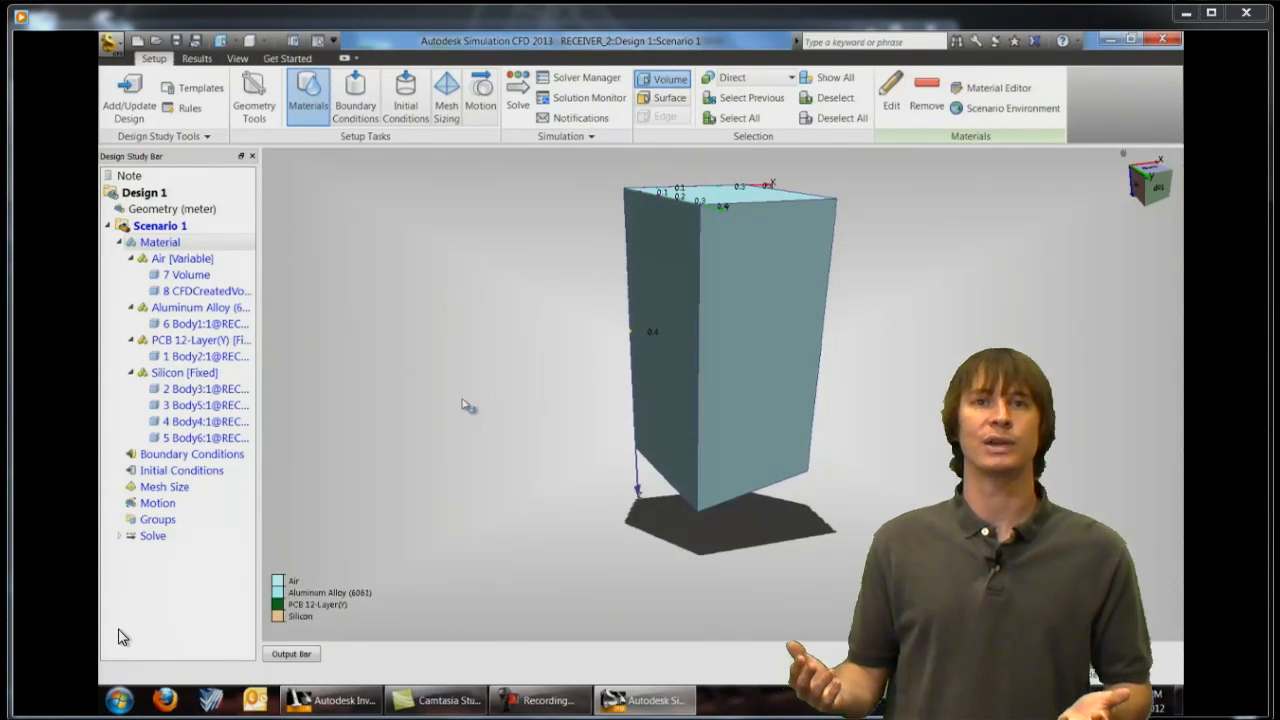
mouse_move(354, 90)
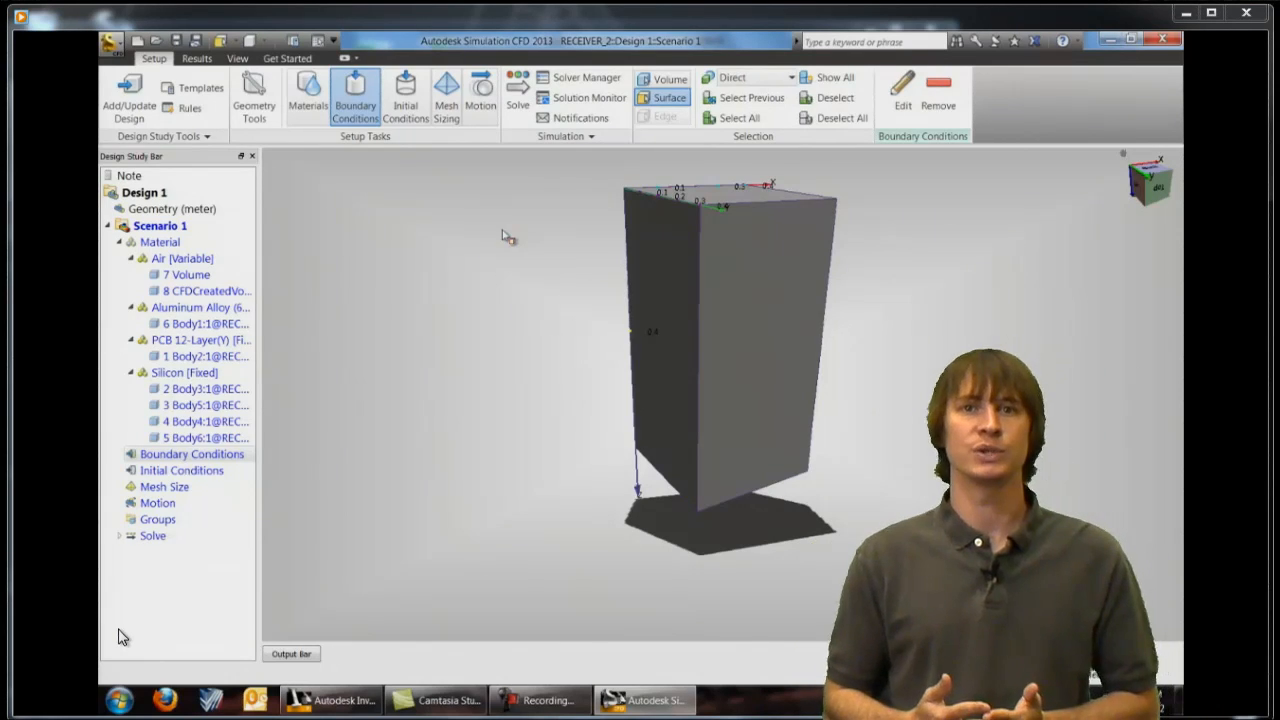
Apply 0 Pa gage pressure to the air volume's top and bottom faces.
click(715, 200)
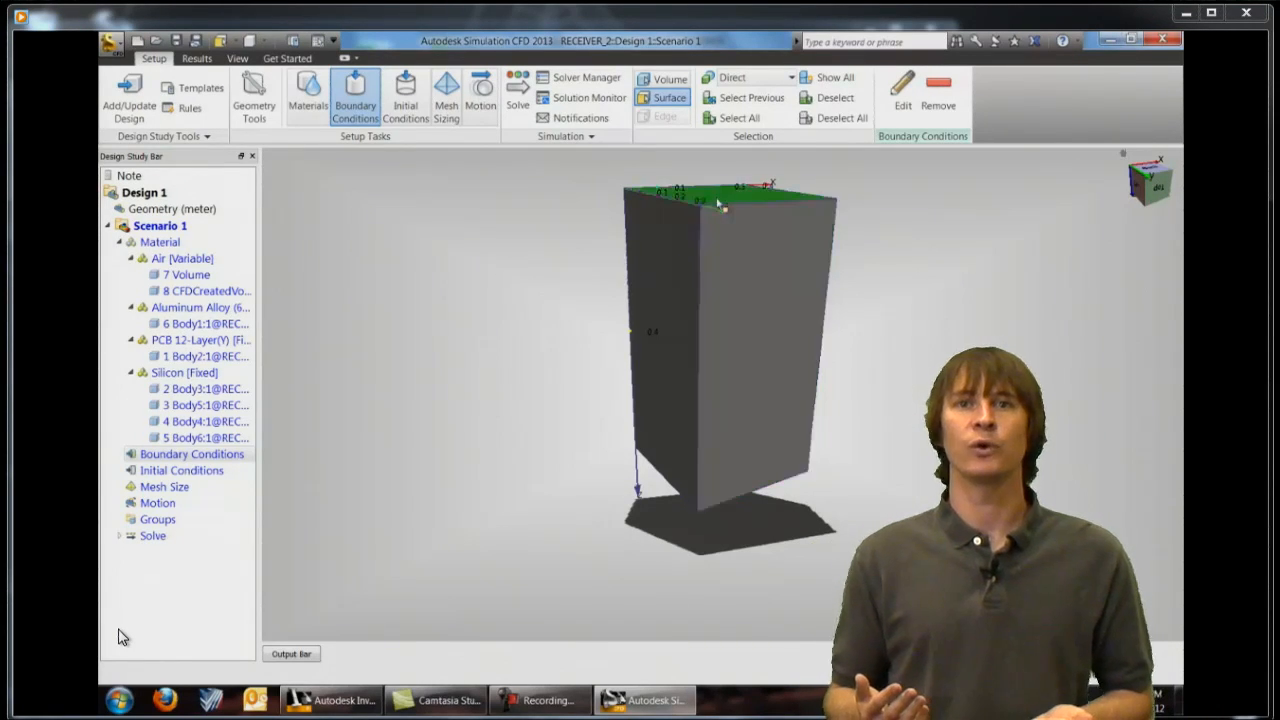
click(747, 376)
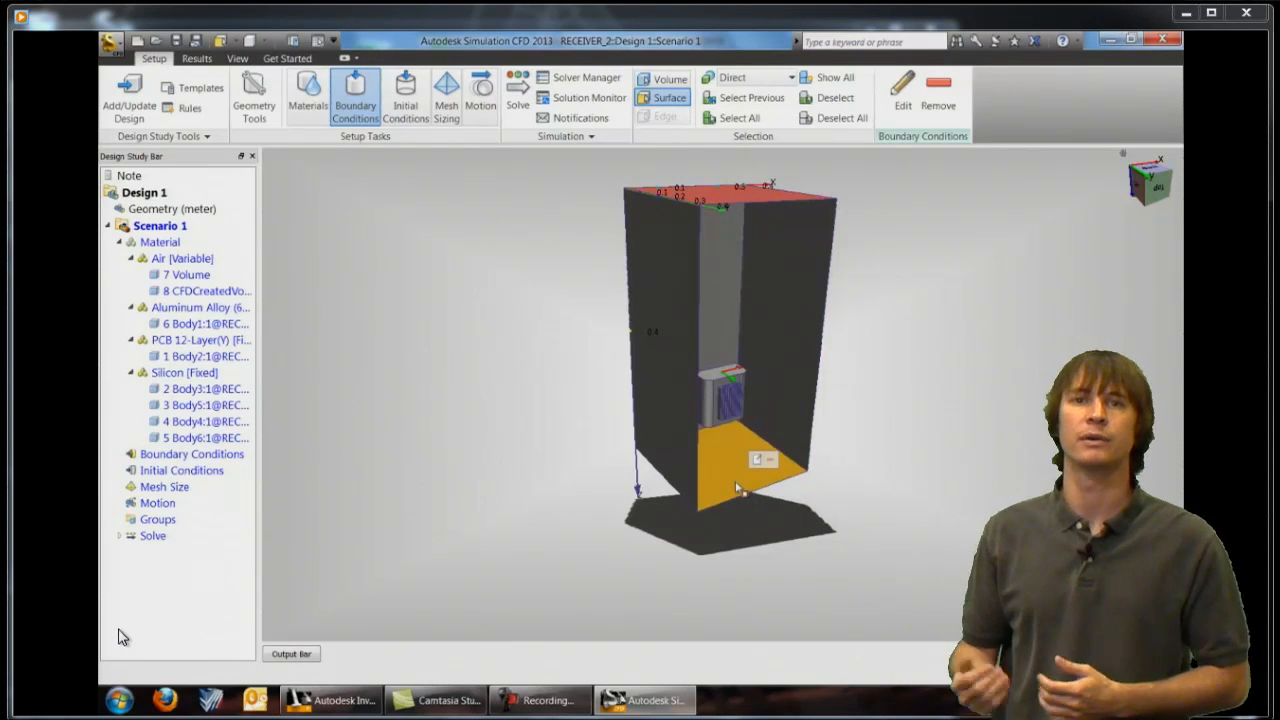
click(737, 480)
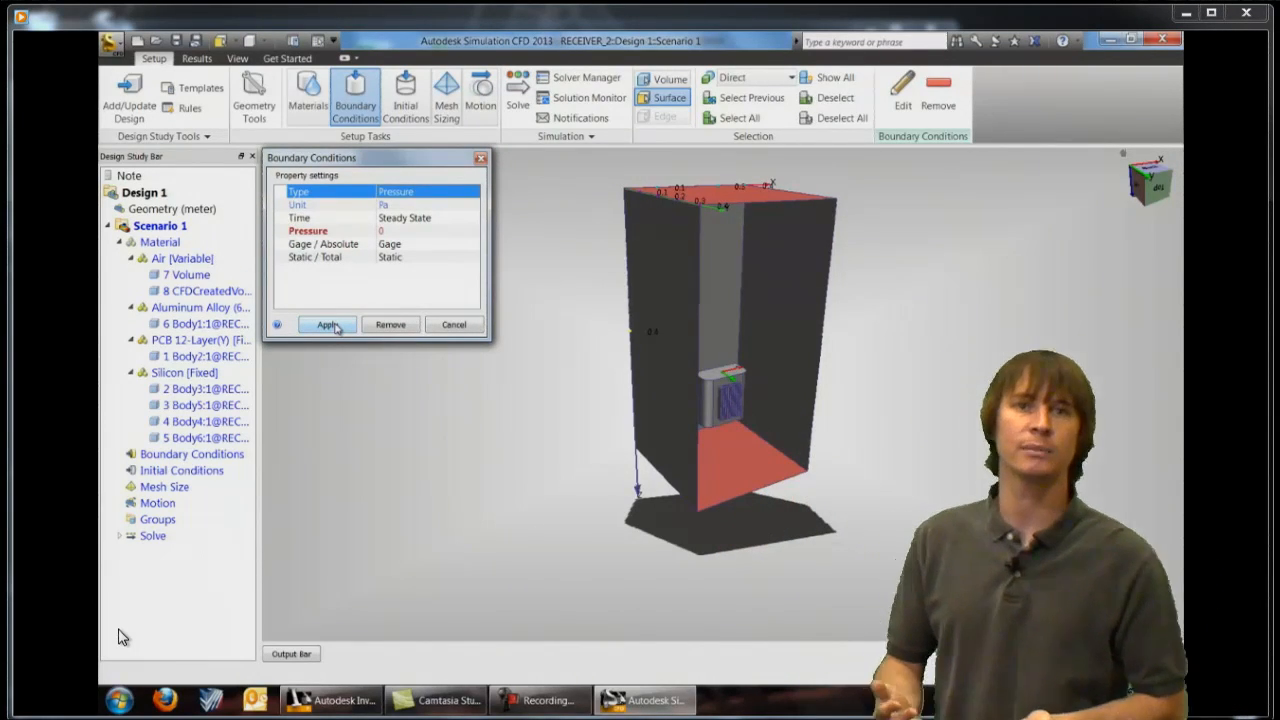
click(327, 324)
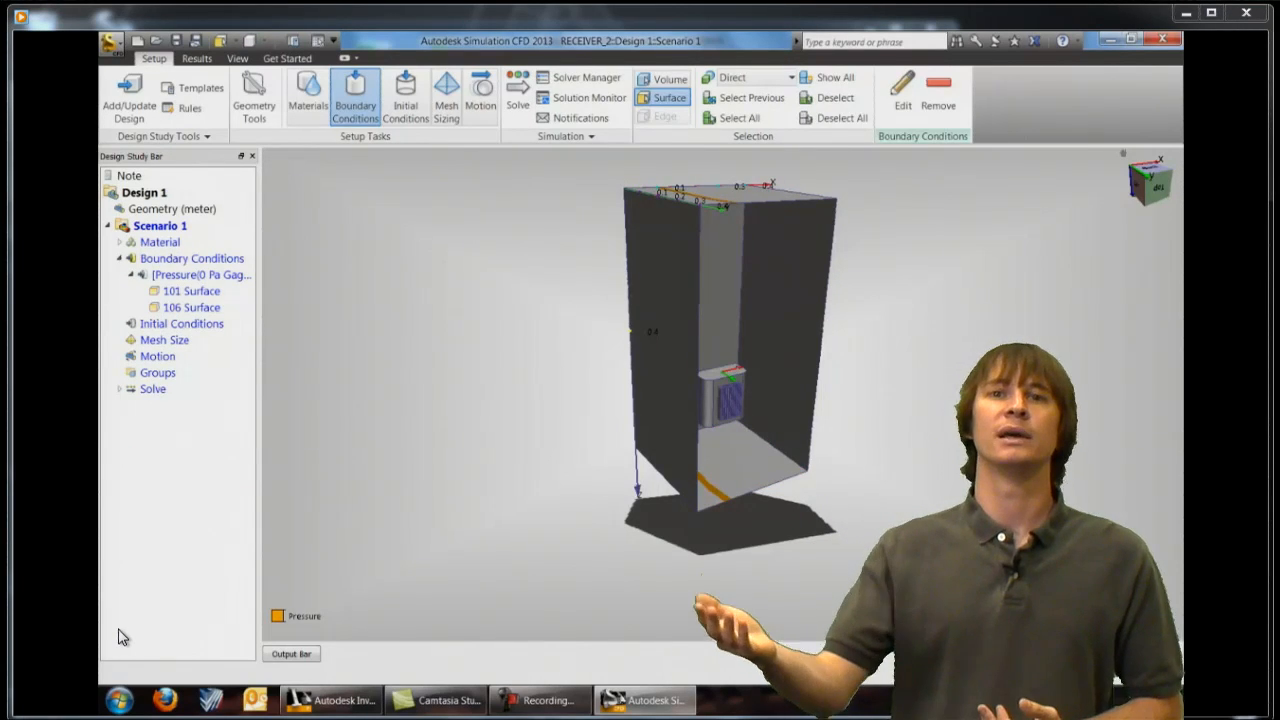
Add a 20 °C temperature condition to surface 106.
click(730, 458)
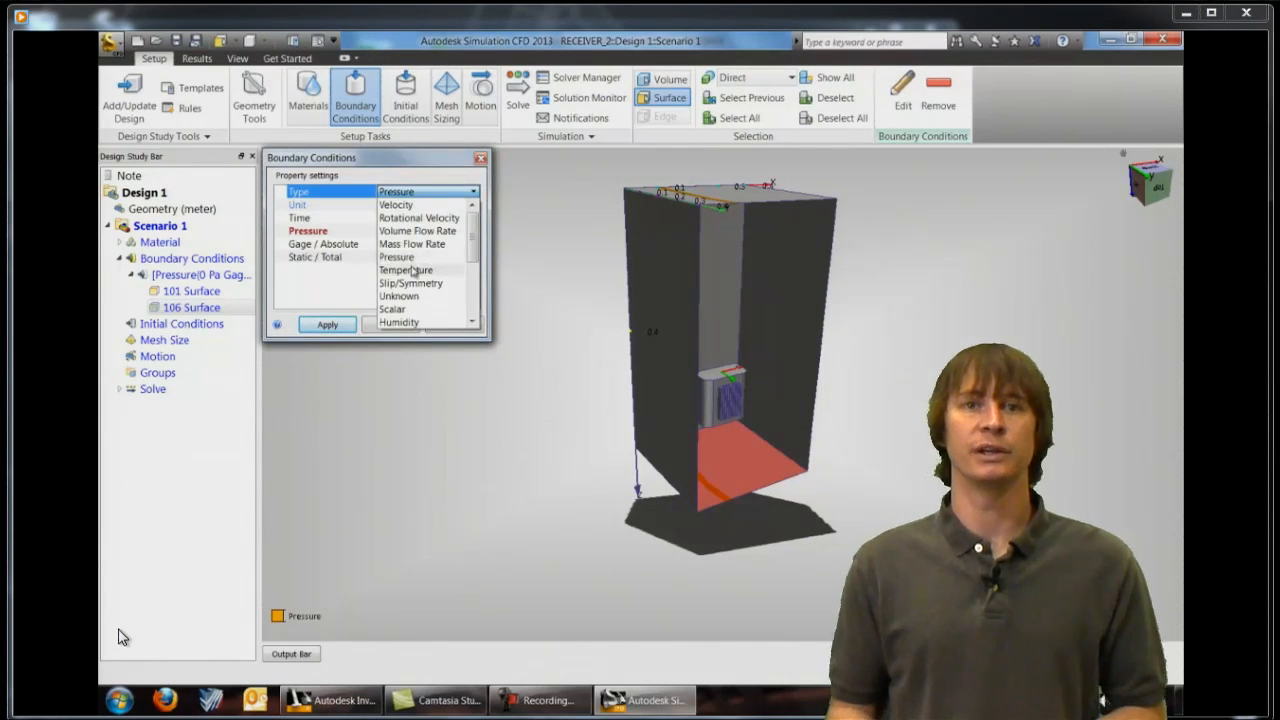
click(405, 270)
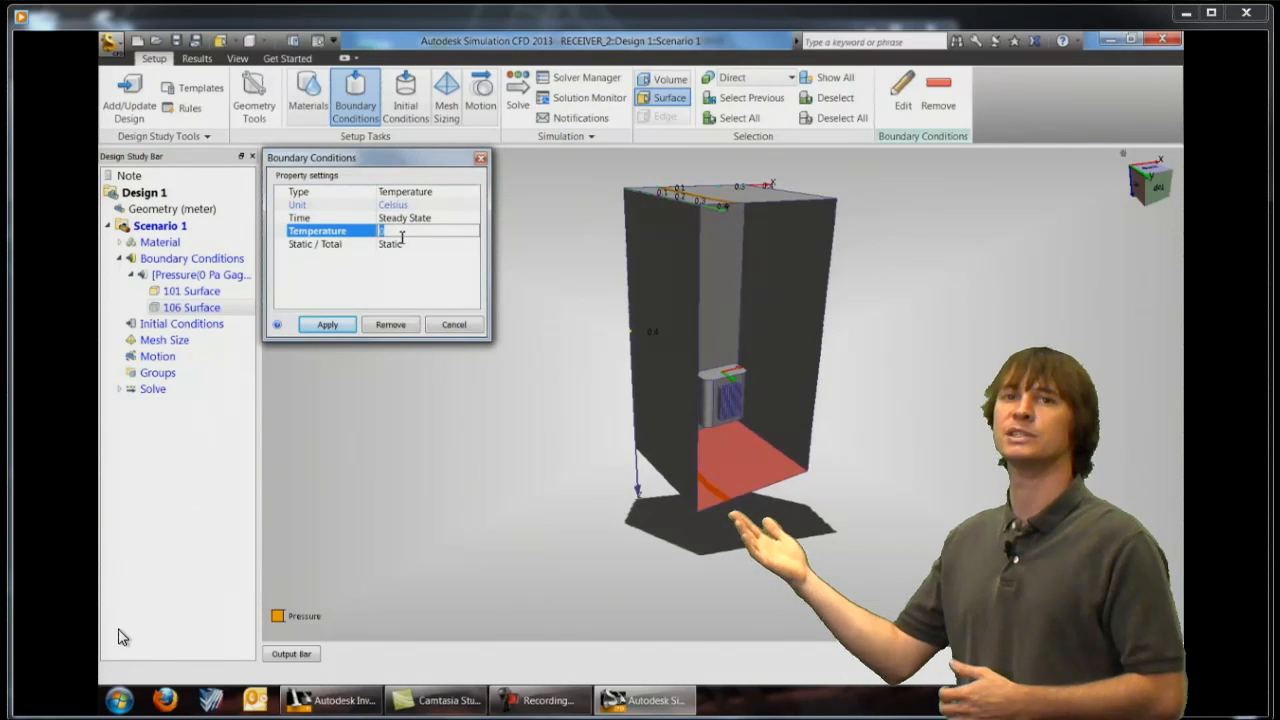
text(20)
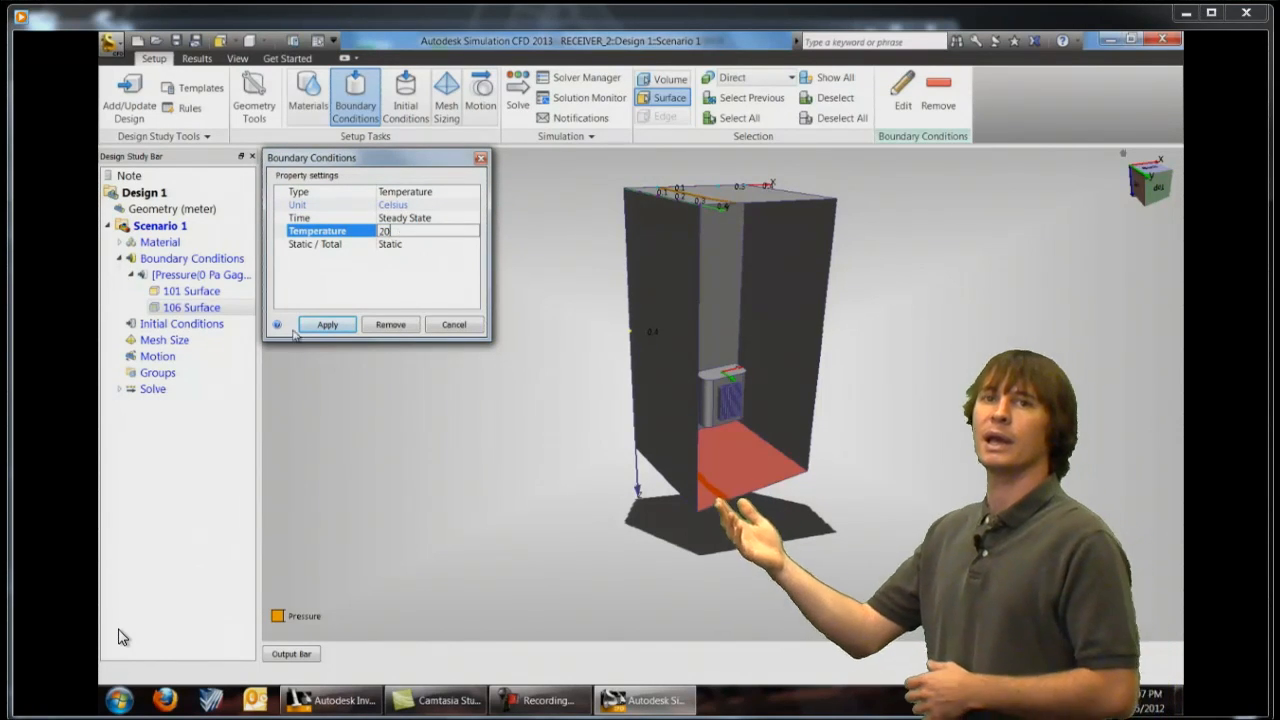
click(327, 323)
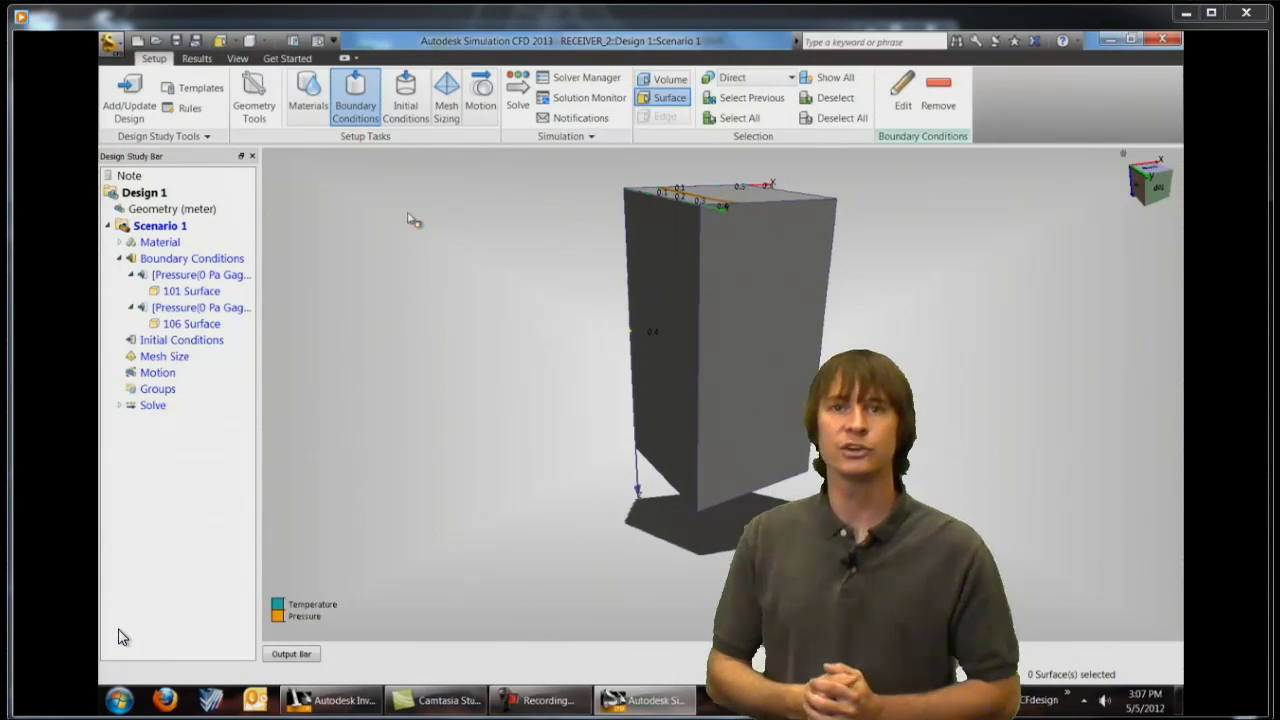
mouse_move(666, 97)
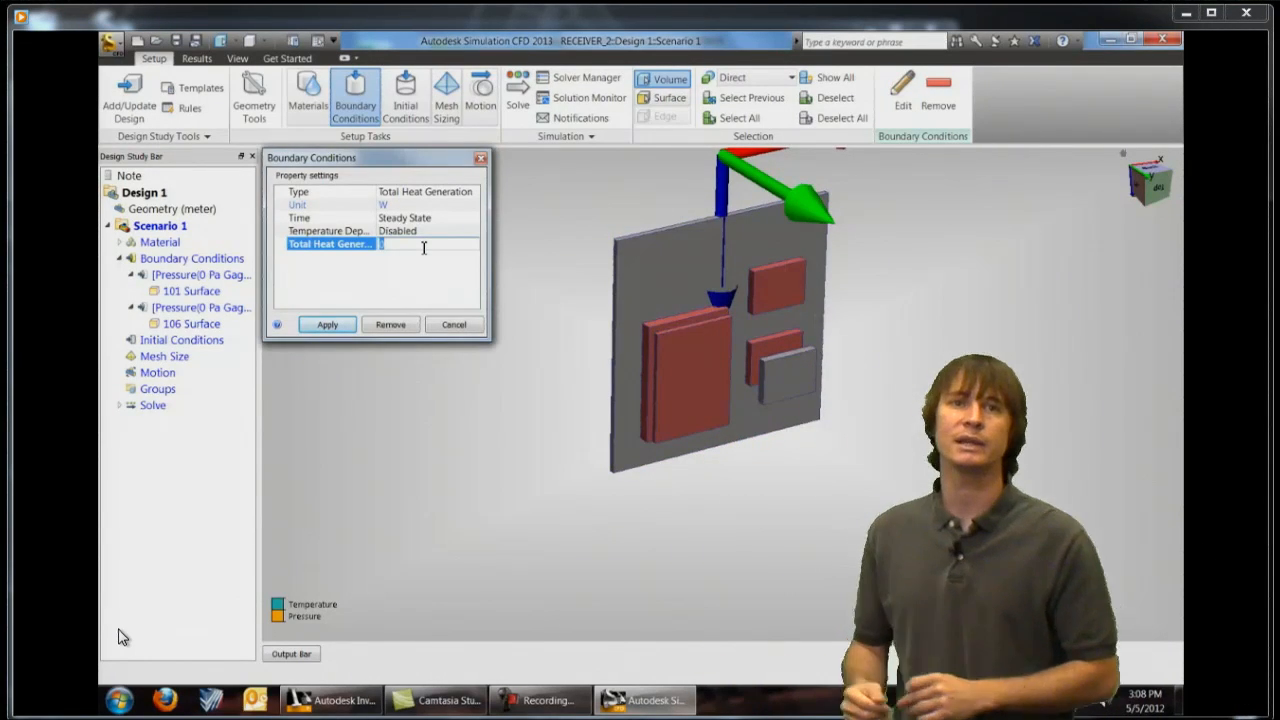
Apply 5 W total heat generation to the selected chip volumes.
text(5)
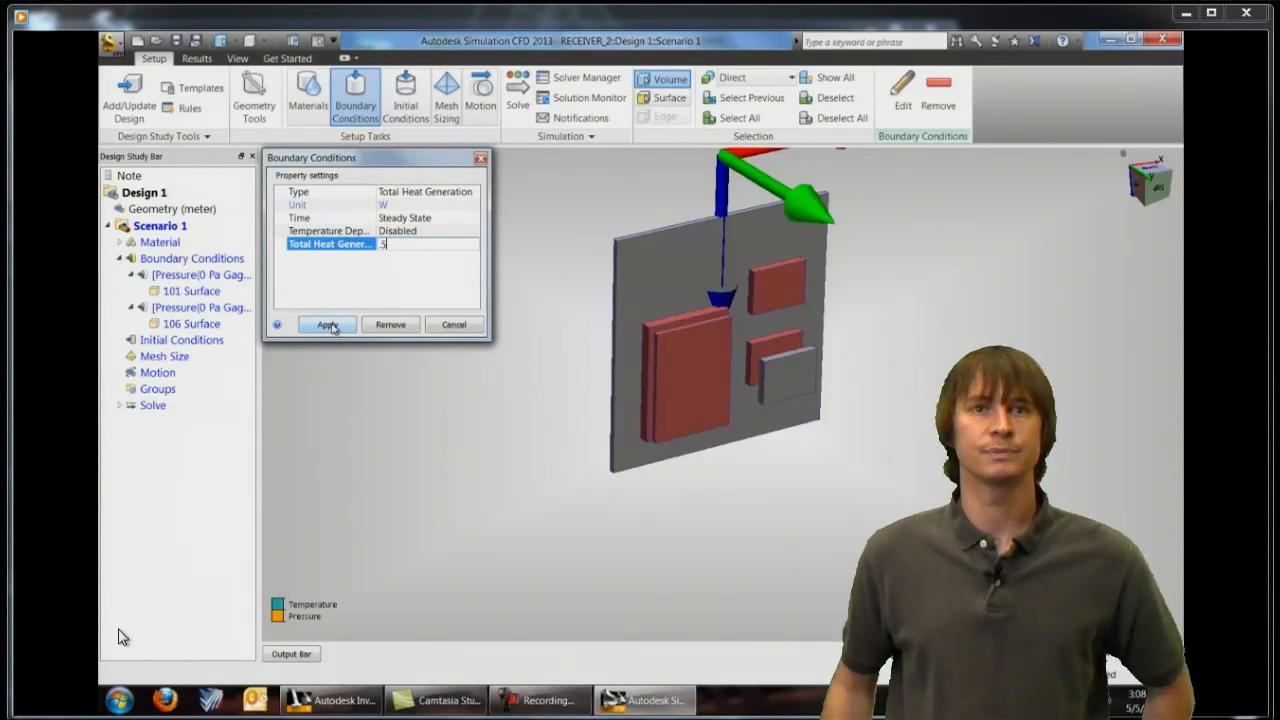
click(327, 324)
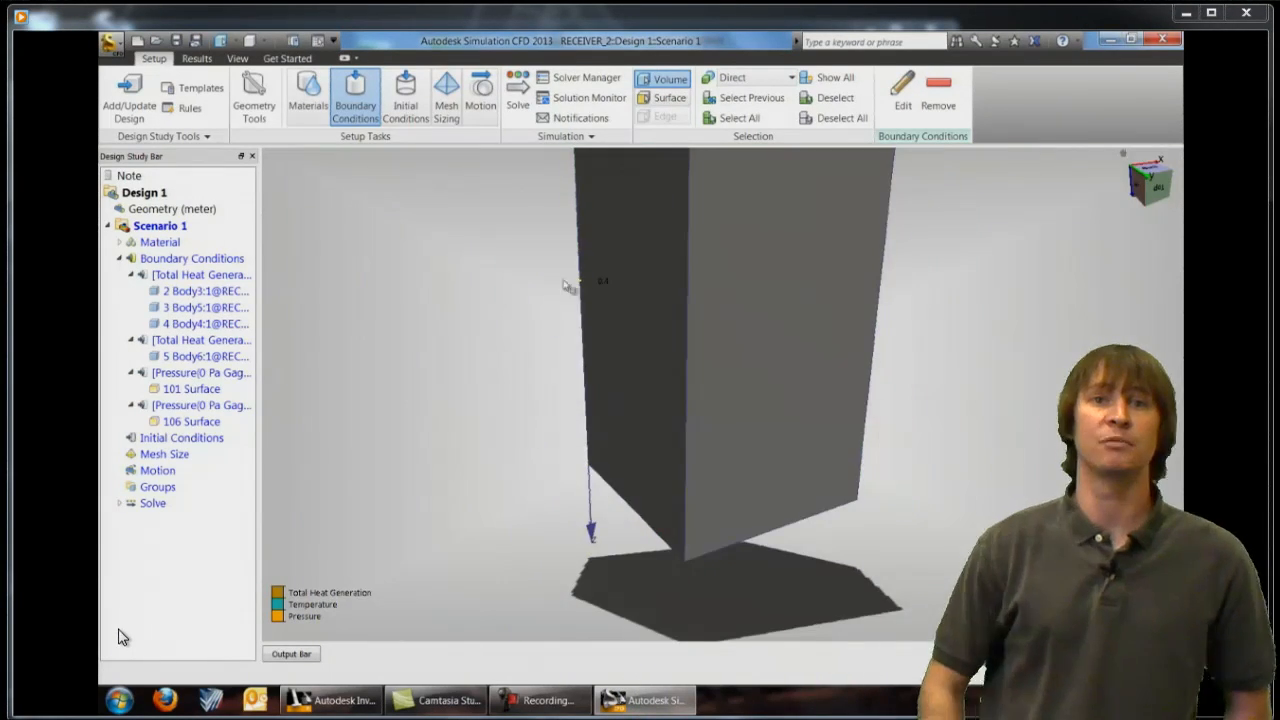
click(668, 97)
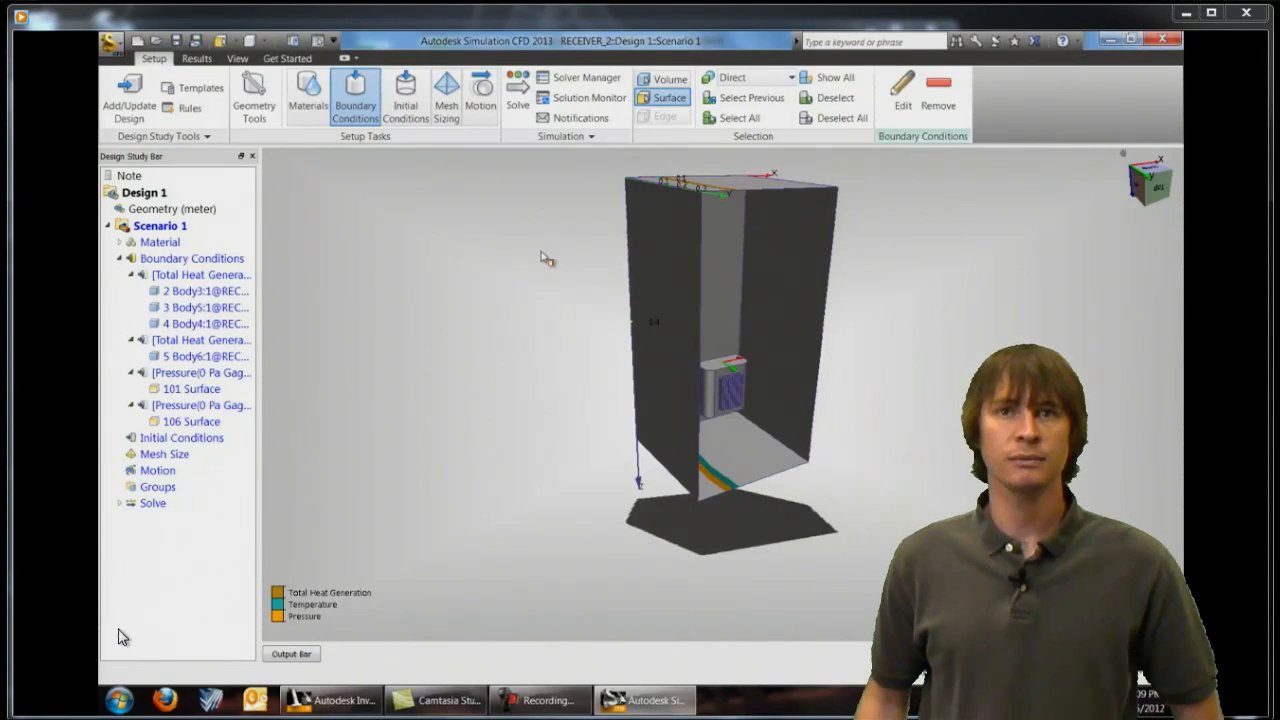
mouse_move(444, 90)
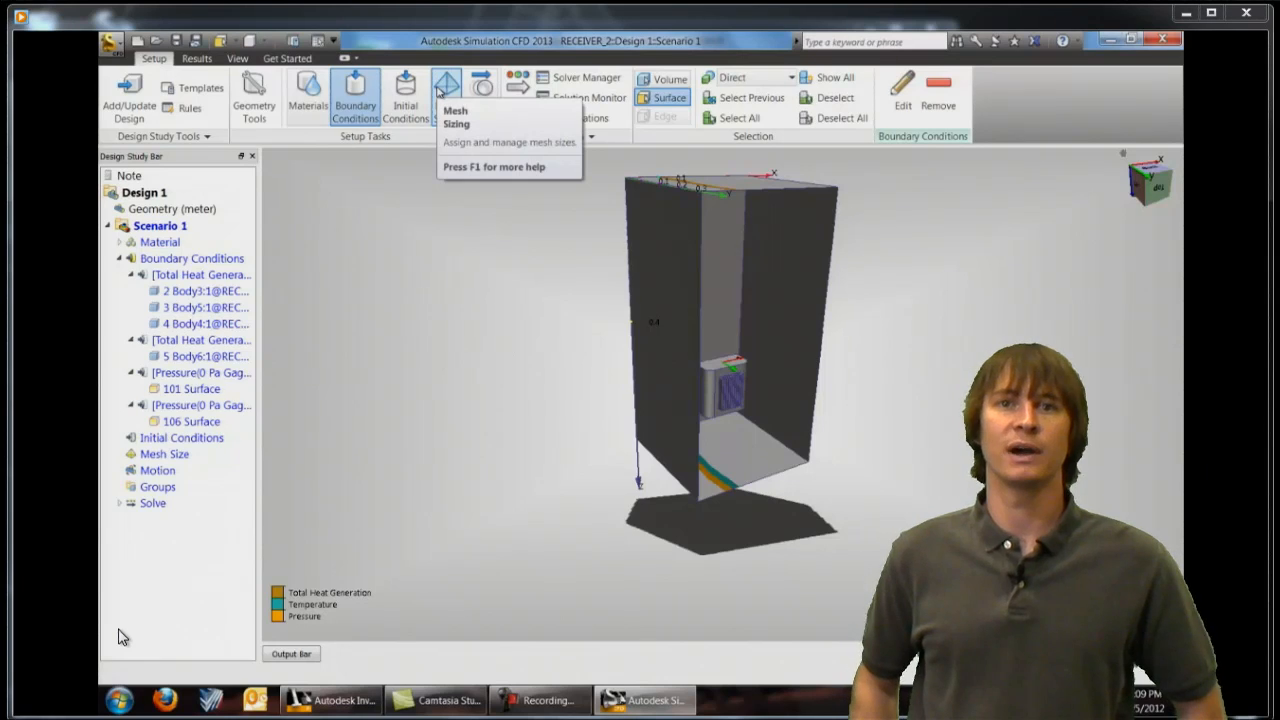
Autosize the mesh for the whole model using Mesh Sizing.
click(445, 90)
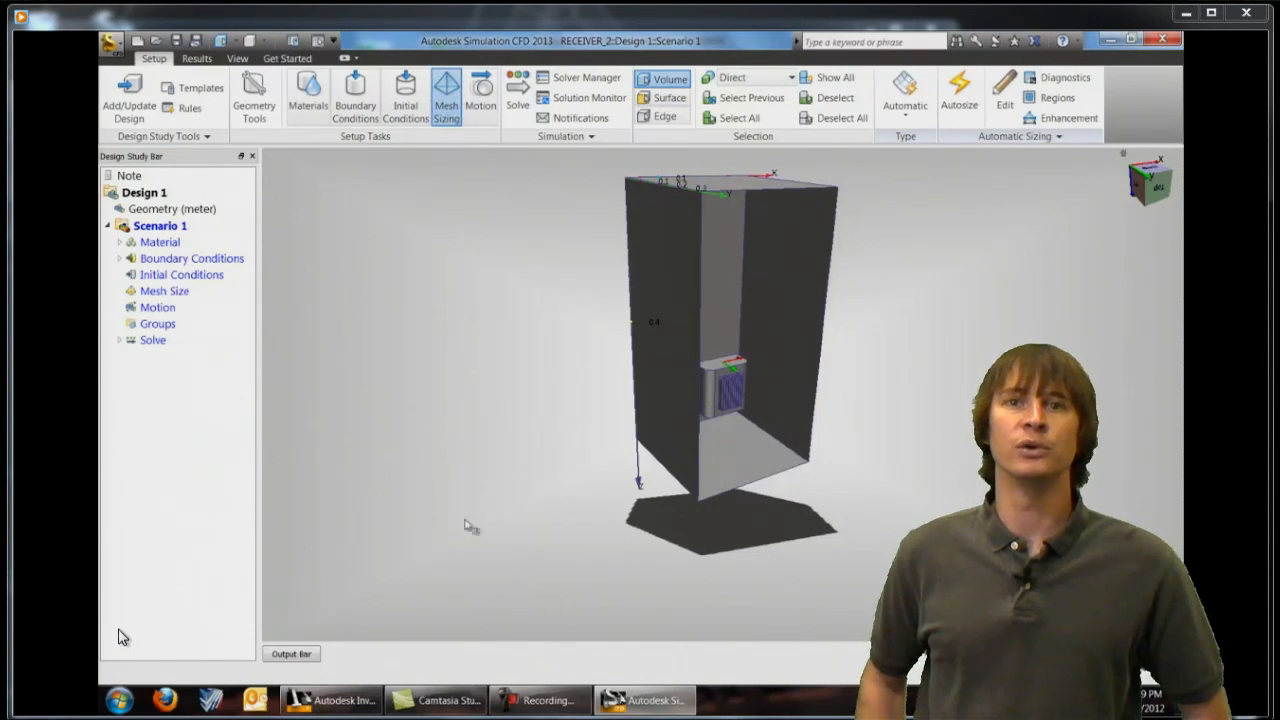
mouse_move(960, 90)
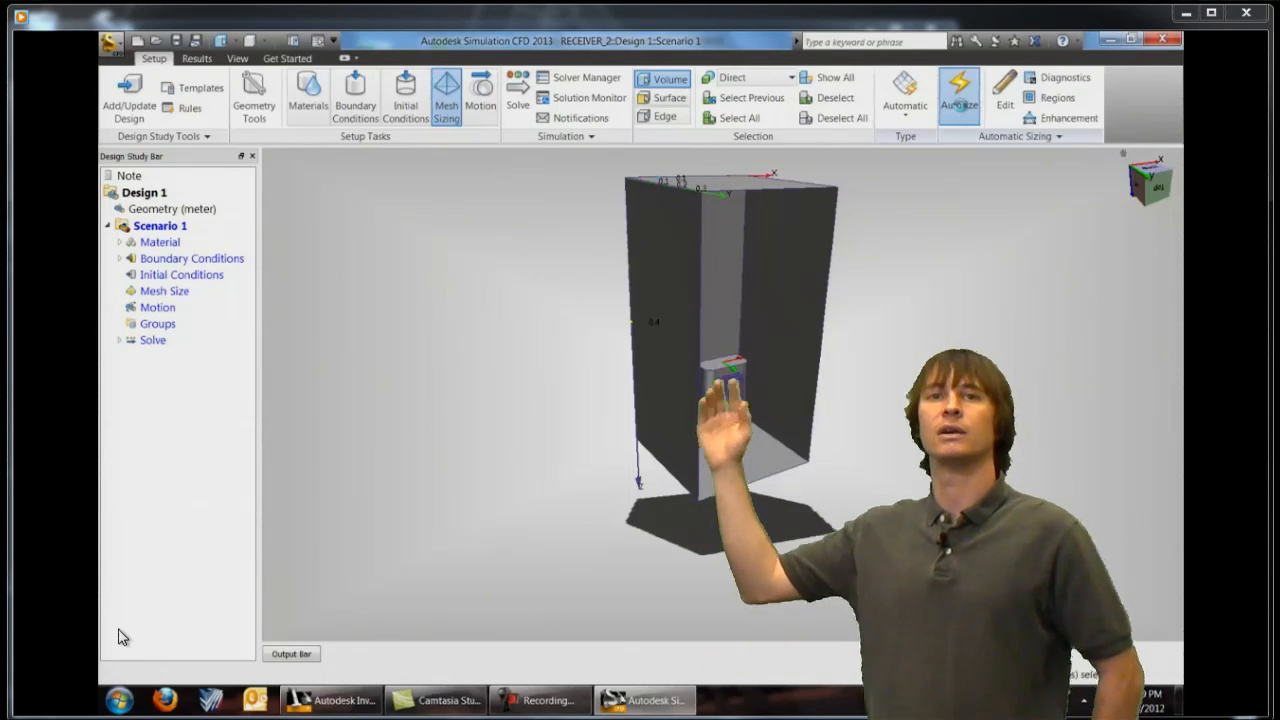
click(959, 90)
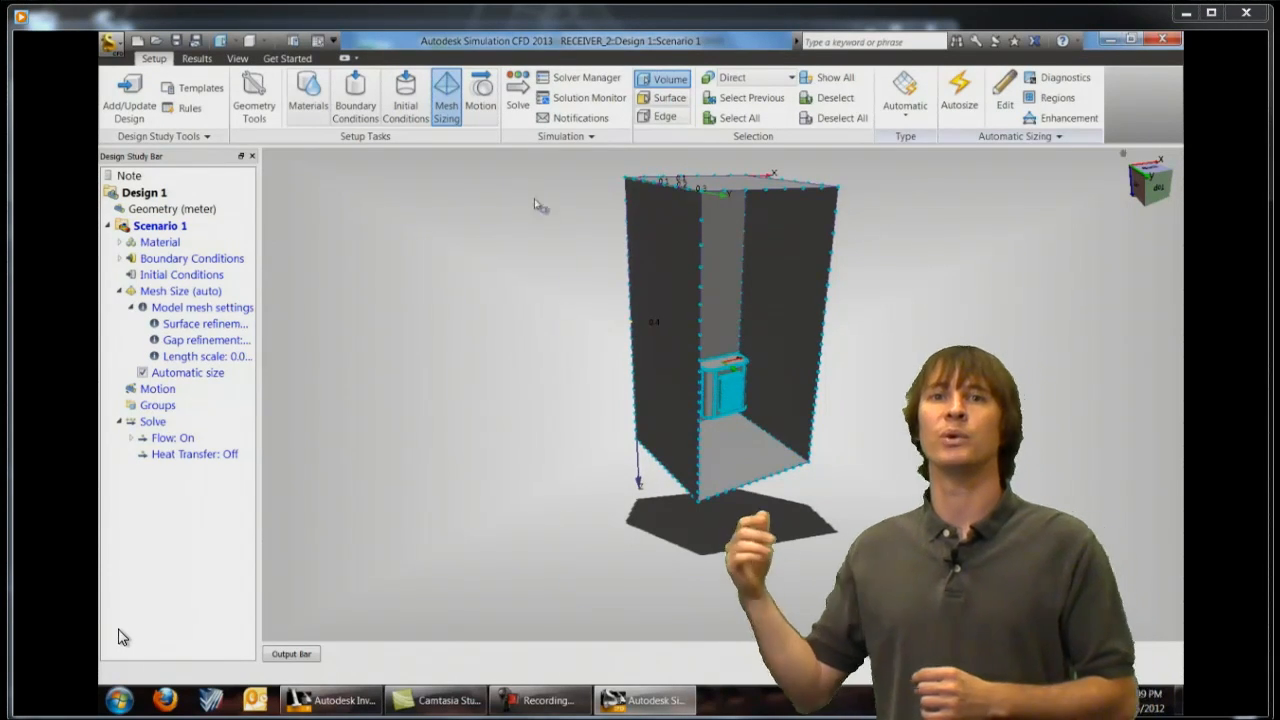
mouse_move(514, 95)
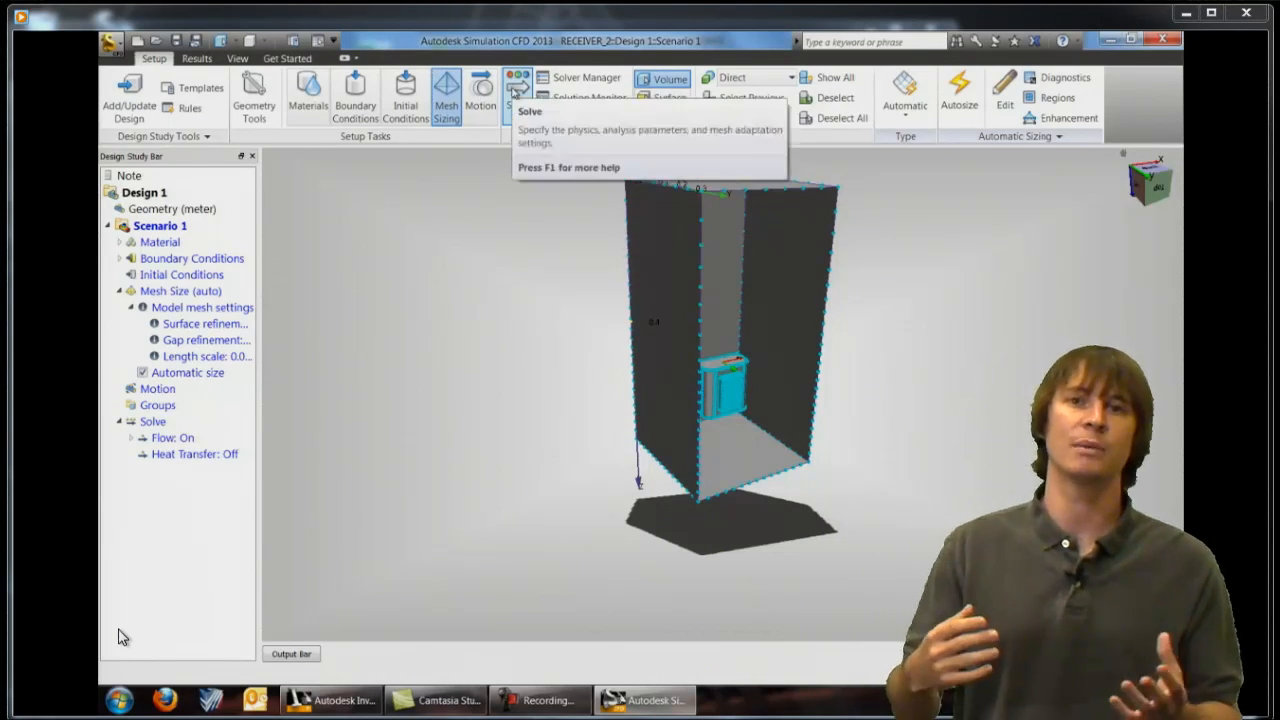
click(510, 95)
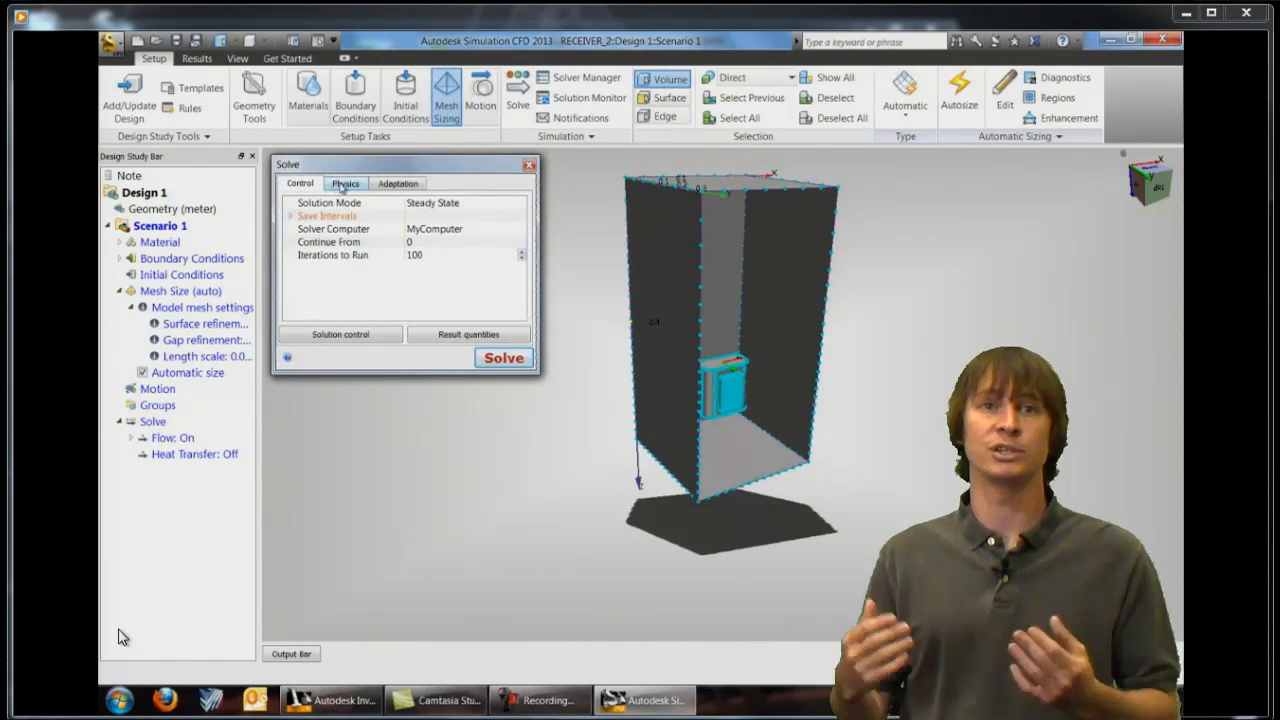
Enable Heat Transfer in the Physics settings and start the solve.
click(345, 183)
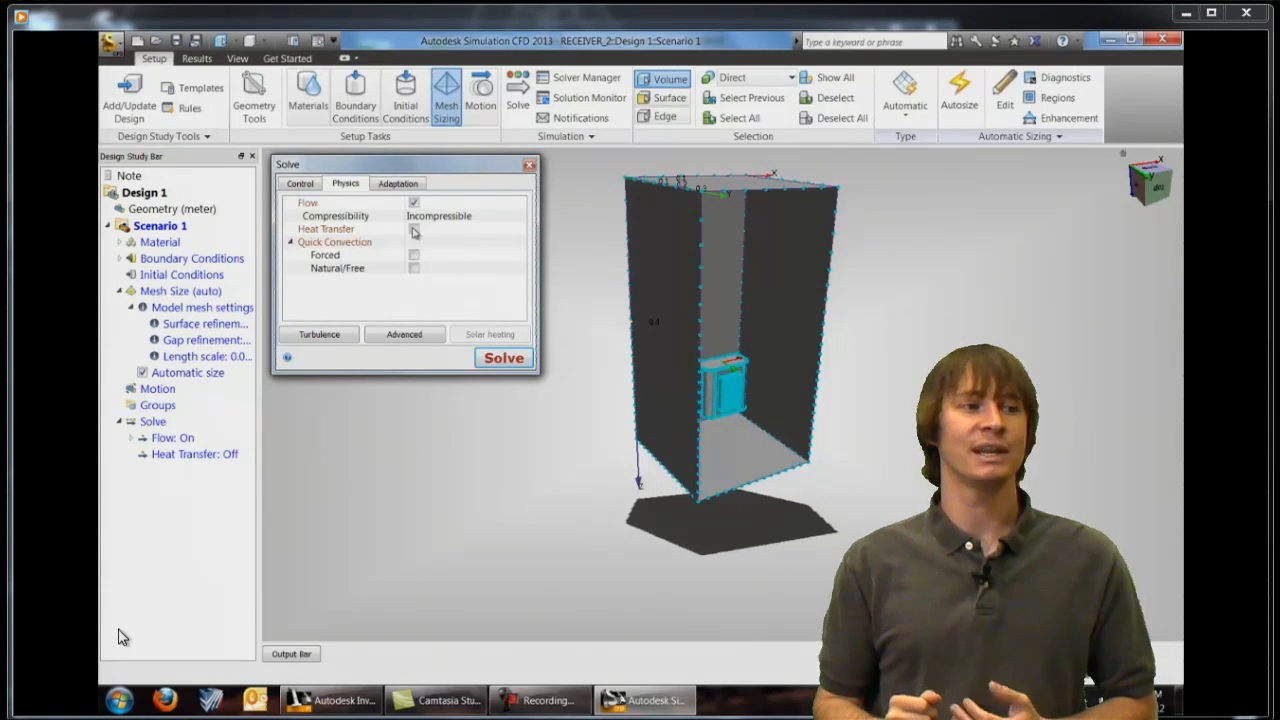
click(406, 229)
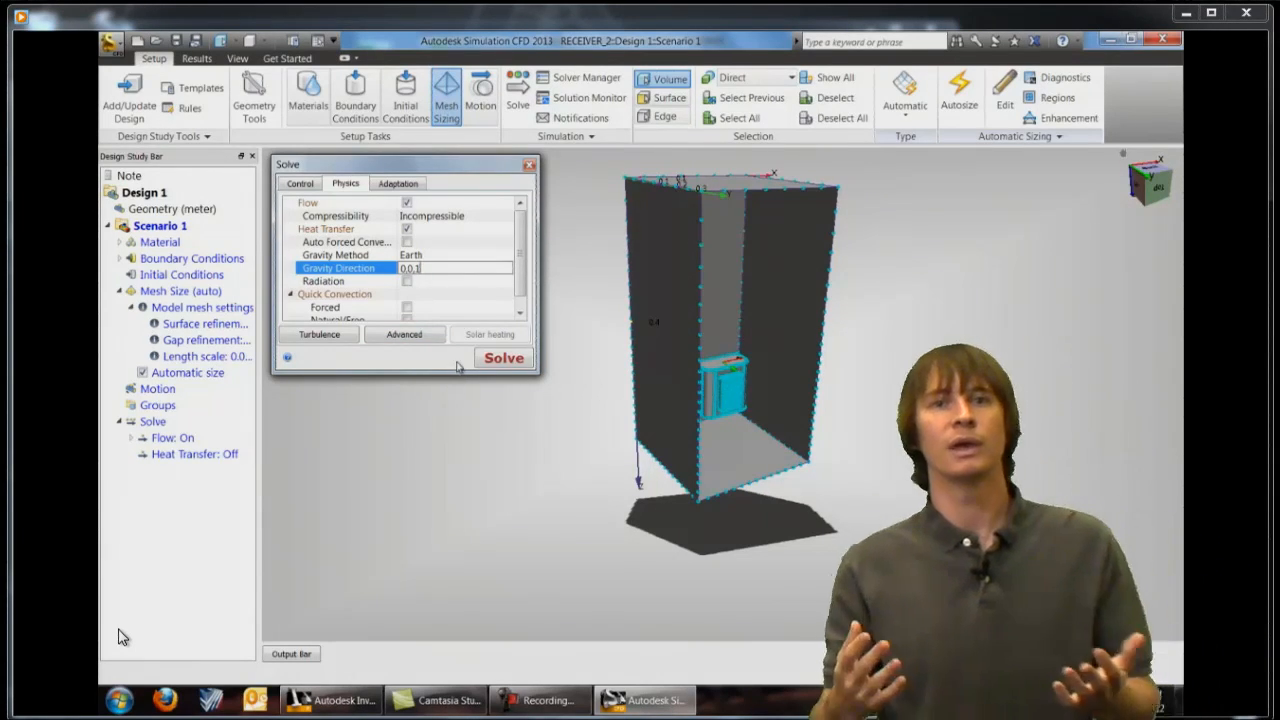
click(503, 357)
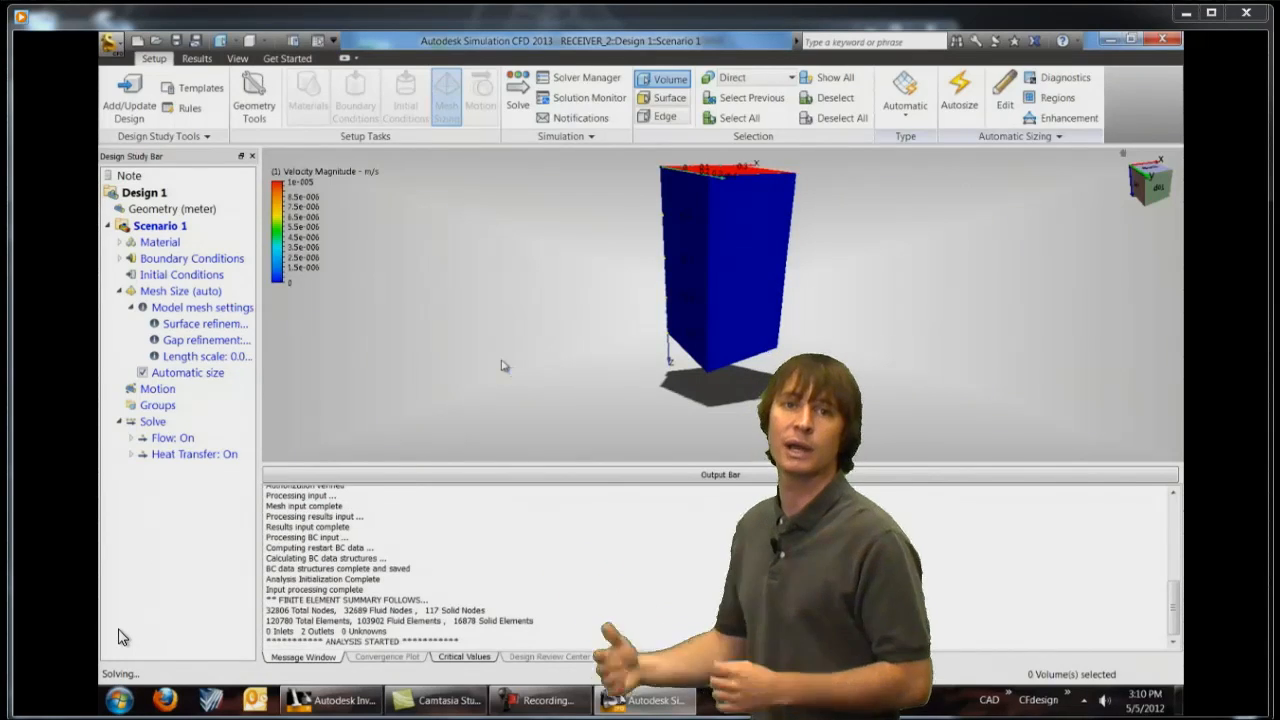
Display the convergence plot tracking velocity, pressure and temperature during the solve.
click(196, 62)
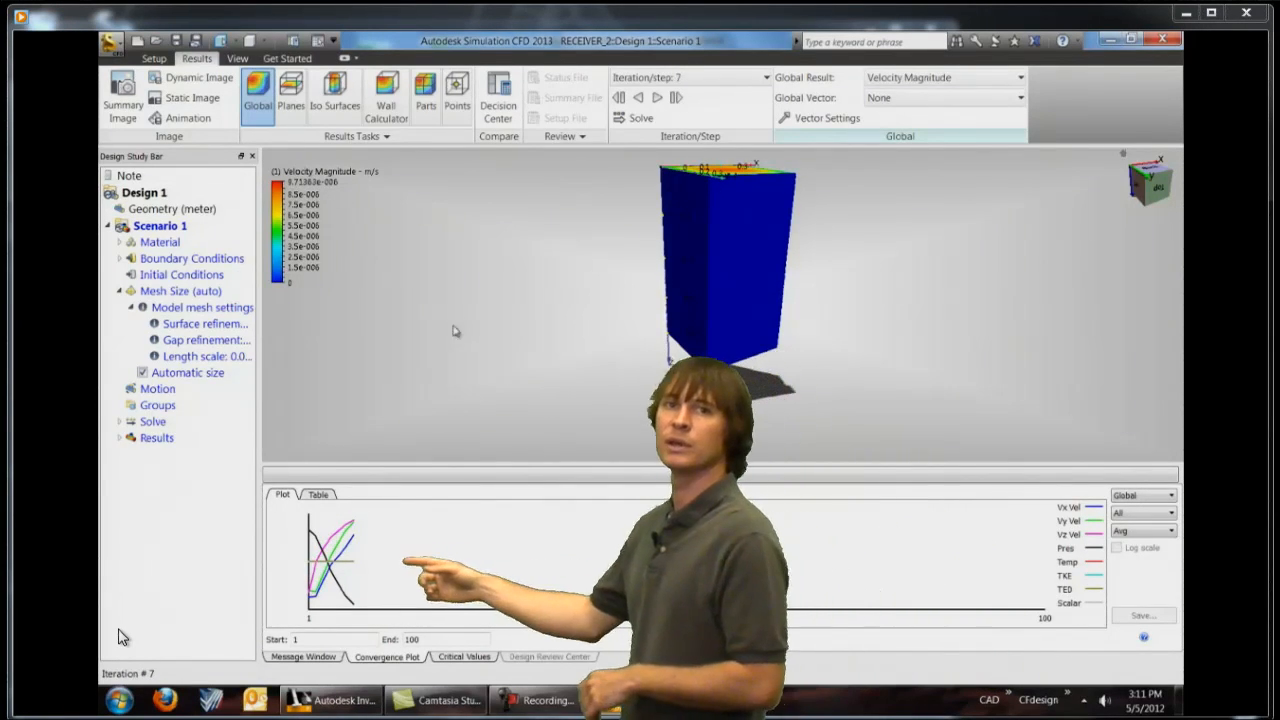
mouse_move(291, 95)
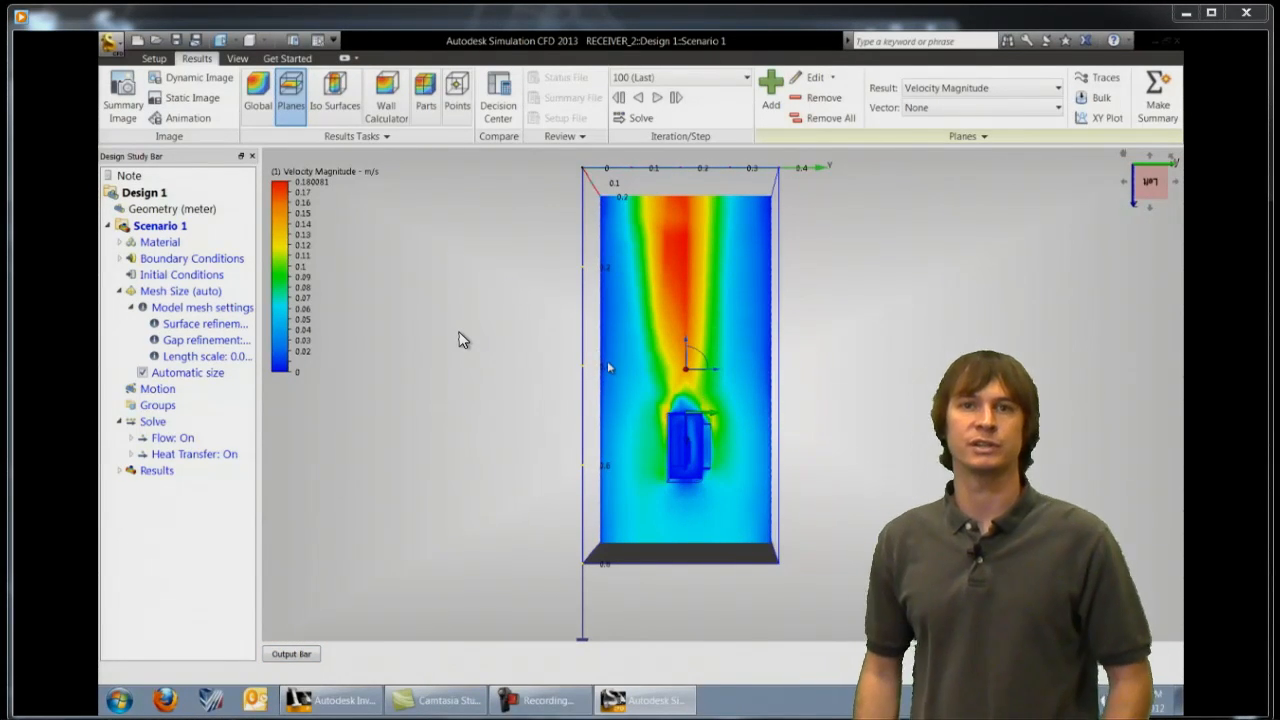
Change the velocity legend units from m/s to in/s.
right_click(290, 230)
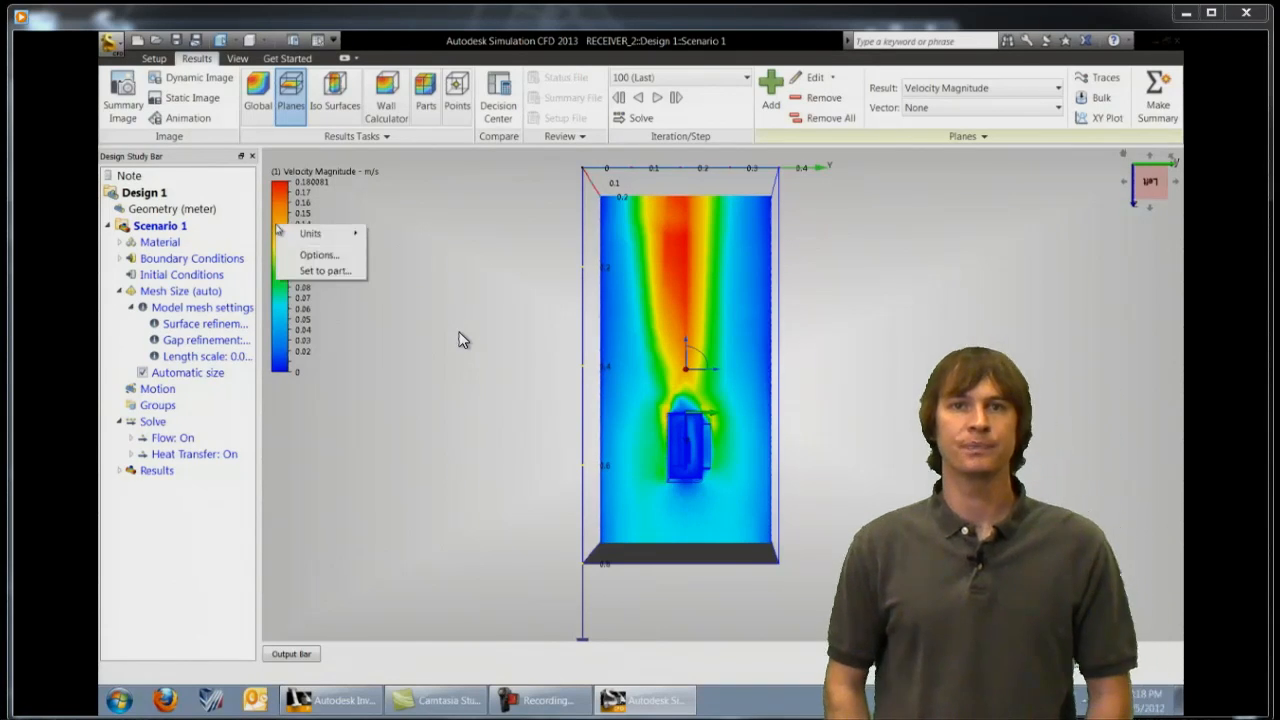
click(310, 233)
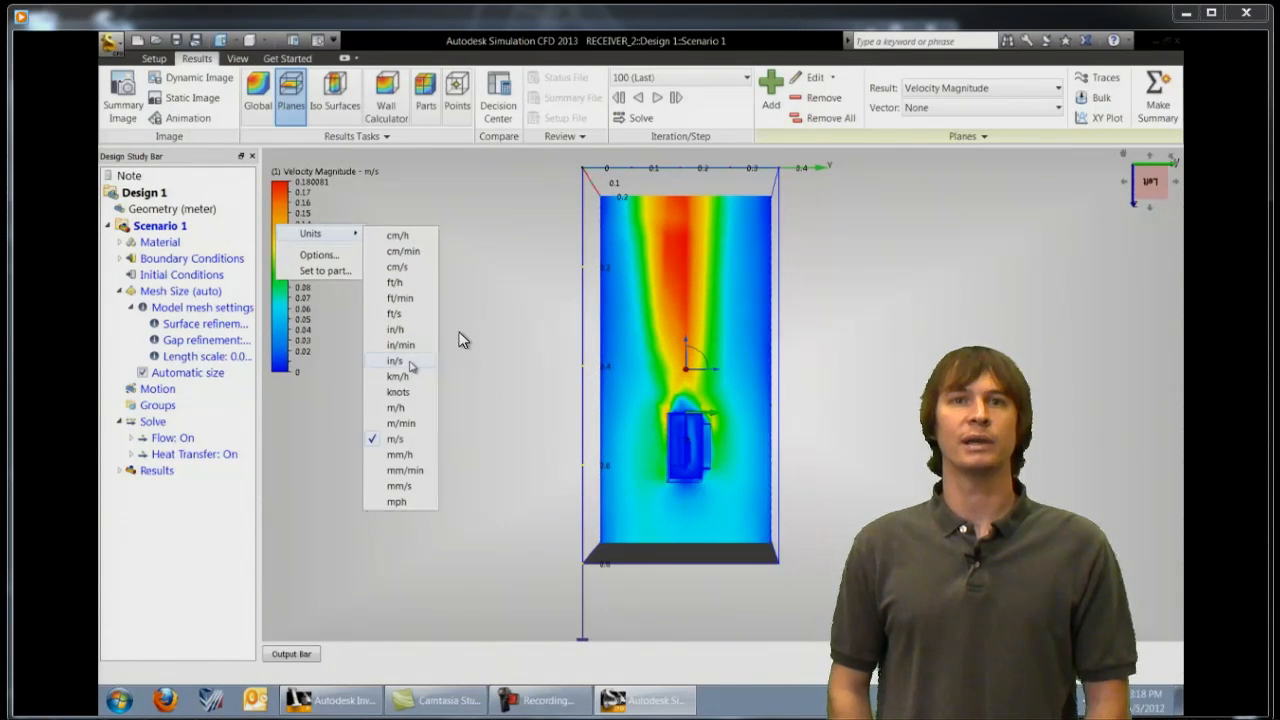
click(394, 360)
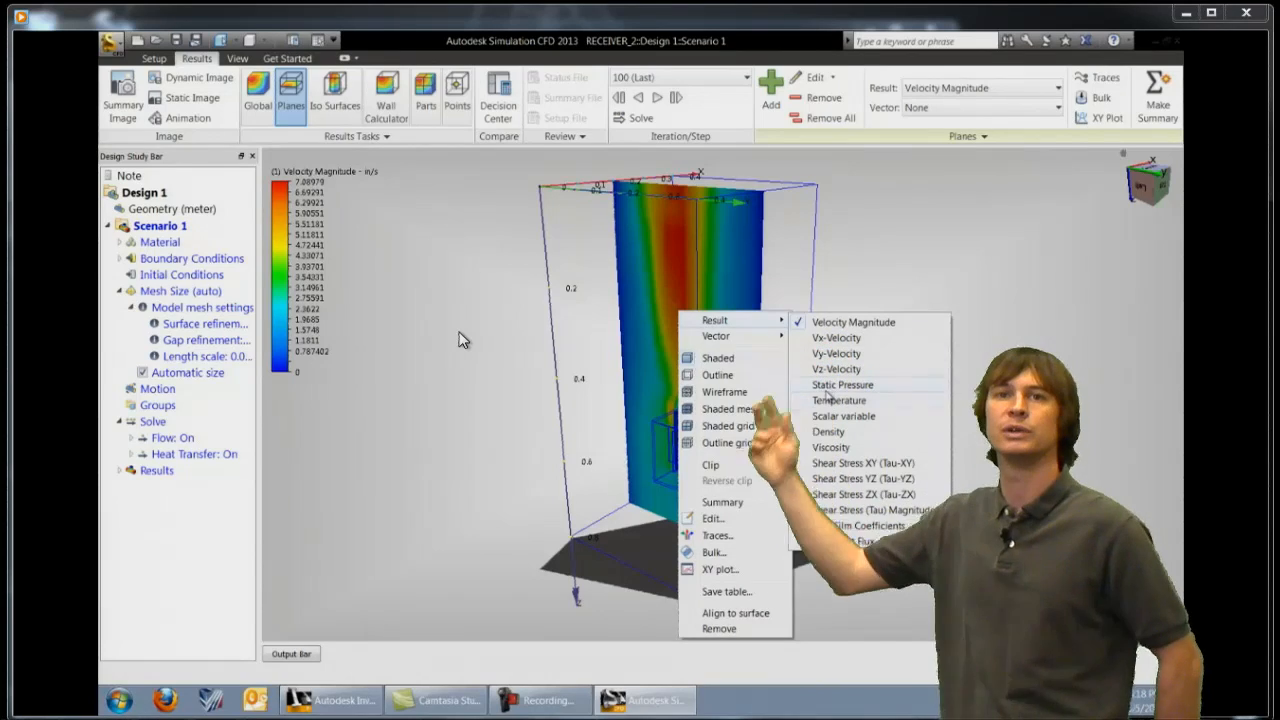
Switch the results plane to show temperature in Celsius around the chips.
click(837, 400)
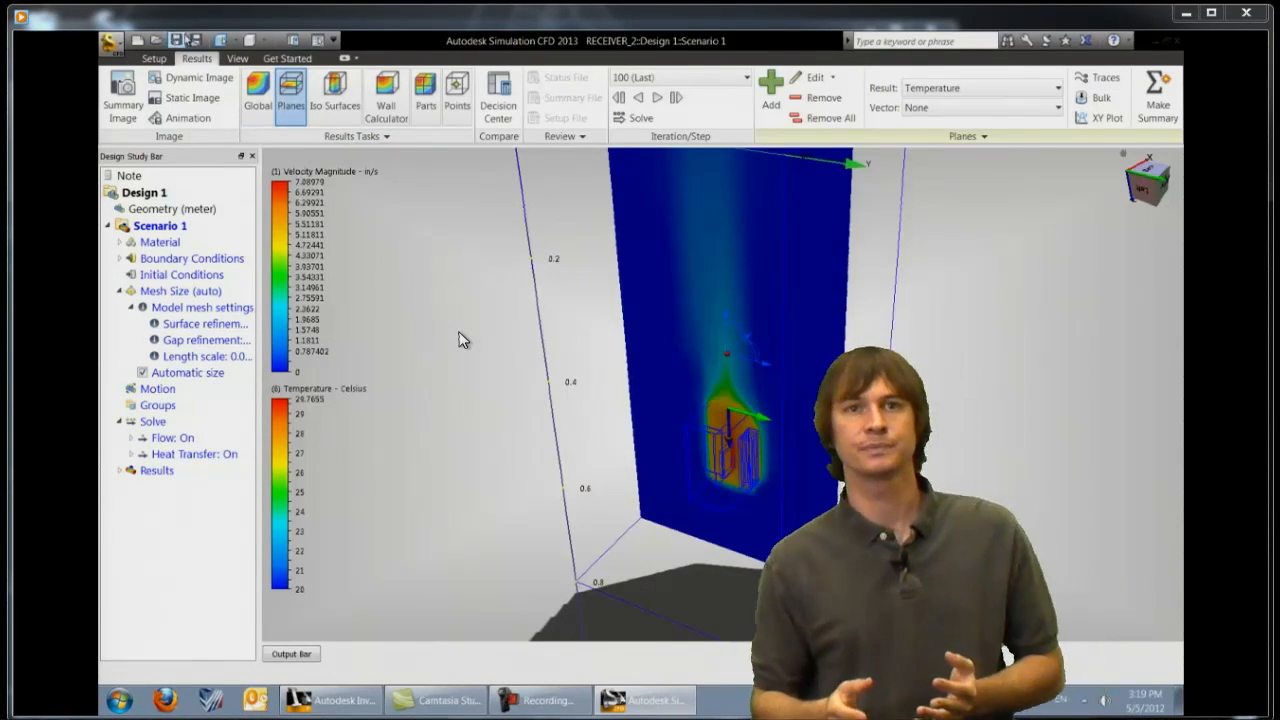
Set the global part result to Temperature.
click(258, 100)
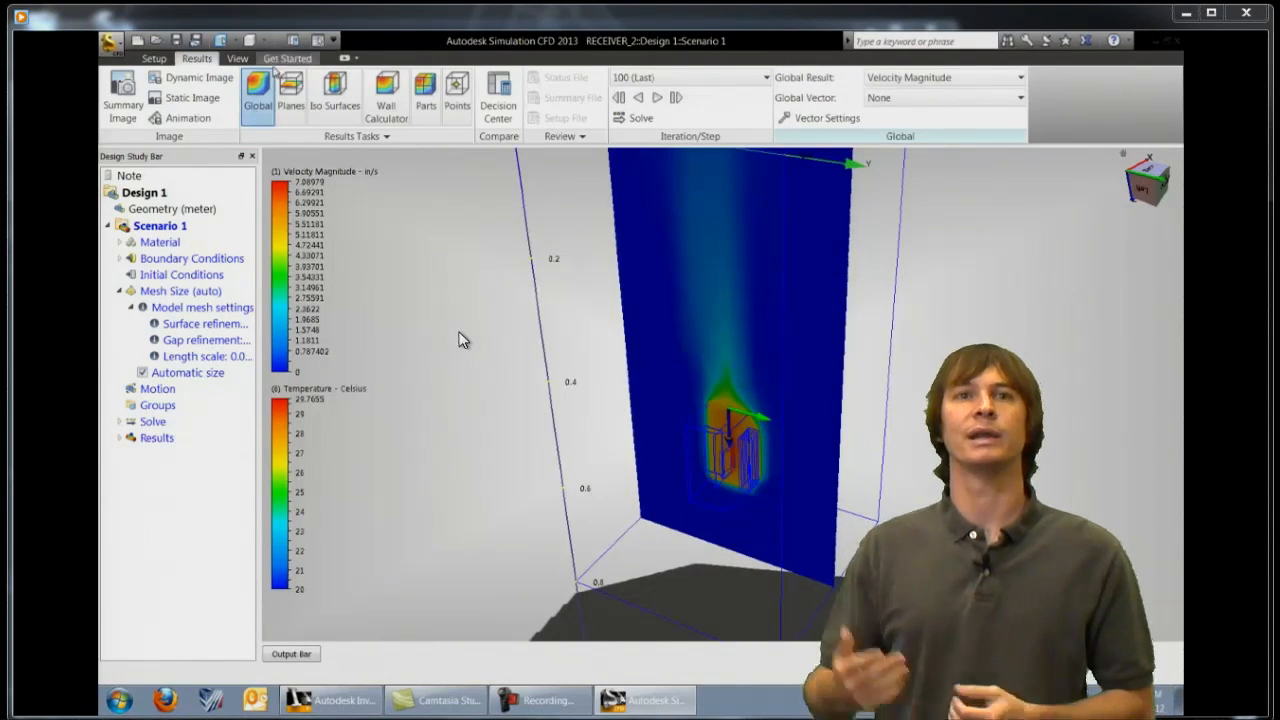
click(1019, 77)
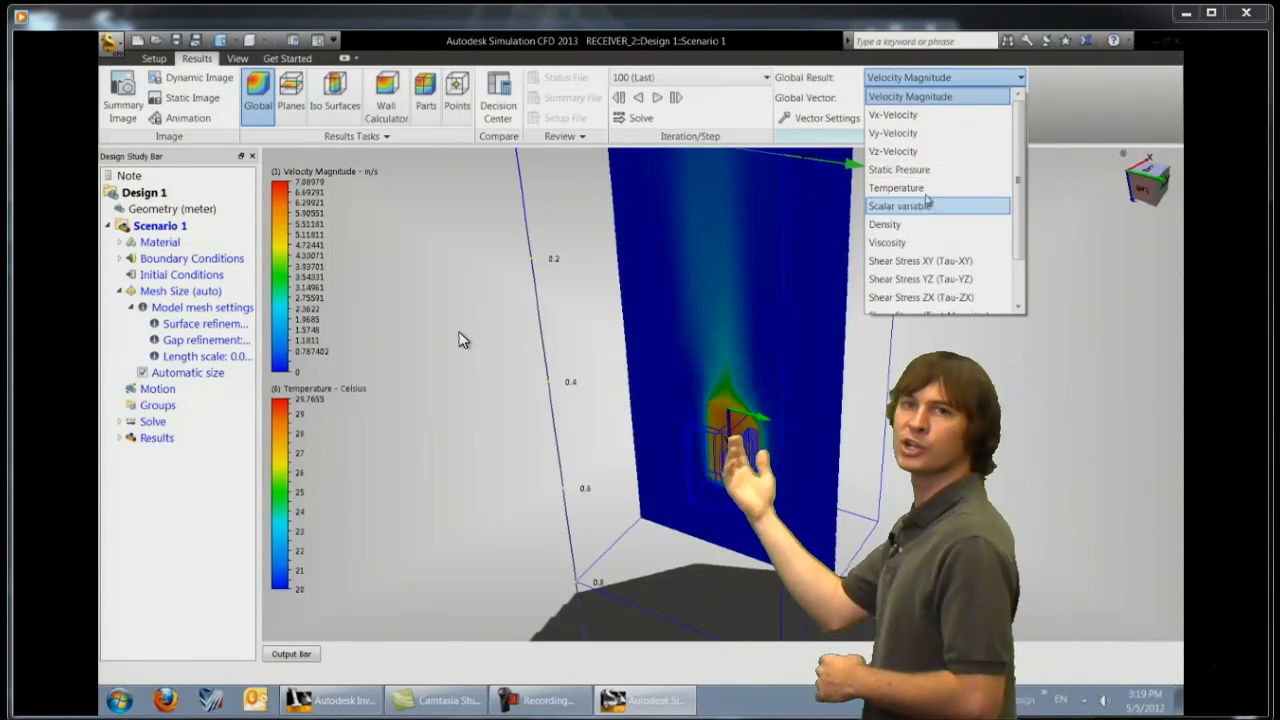
click(893, 188)
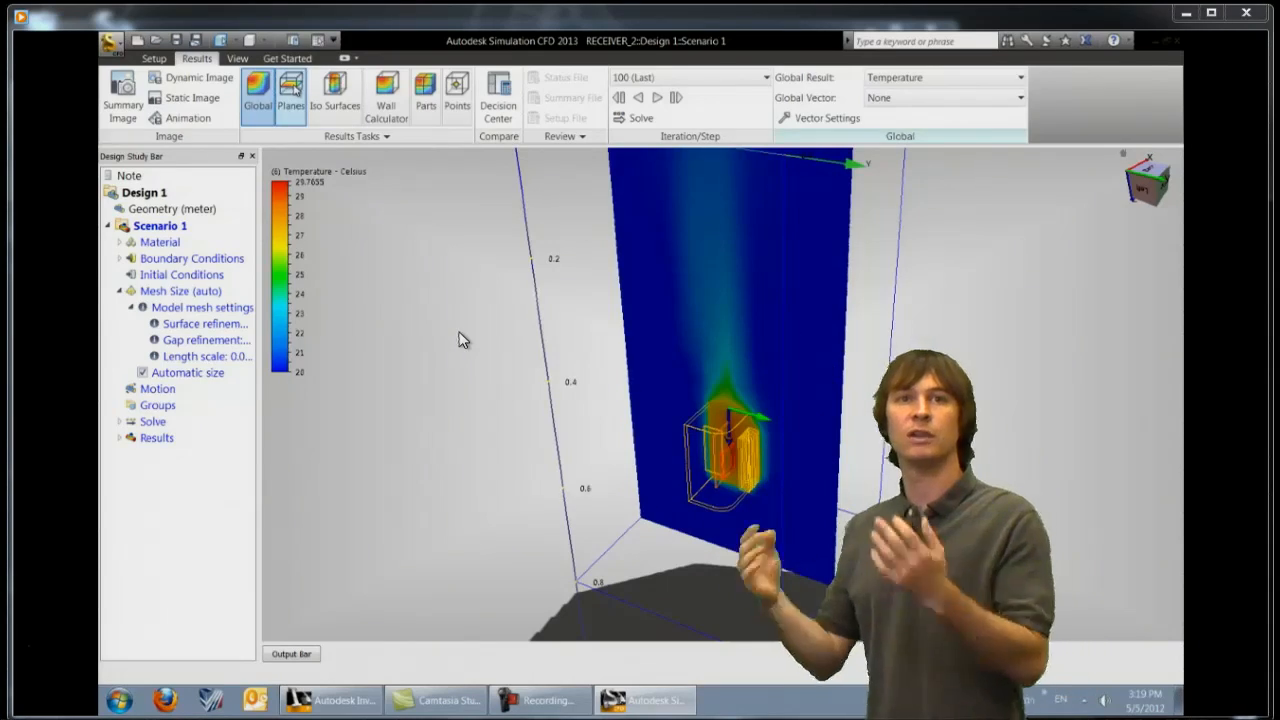
Return the plane to Velocity Magnitude and shade the chip part.
click(290, 95)
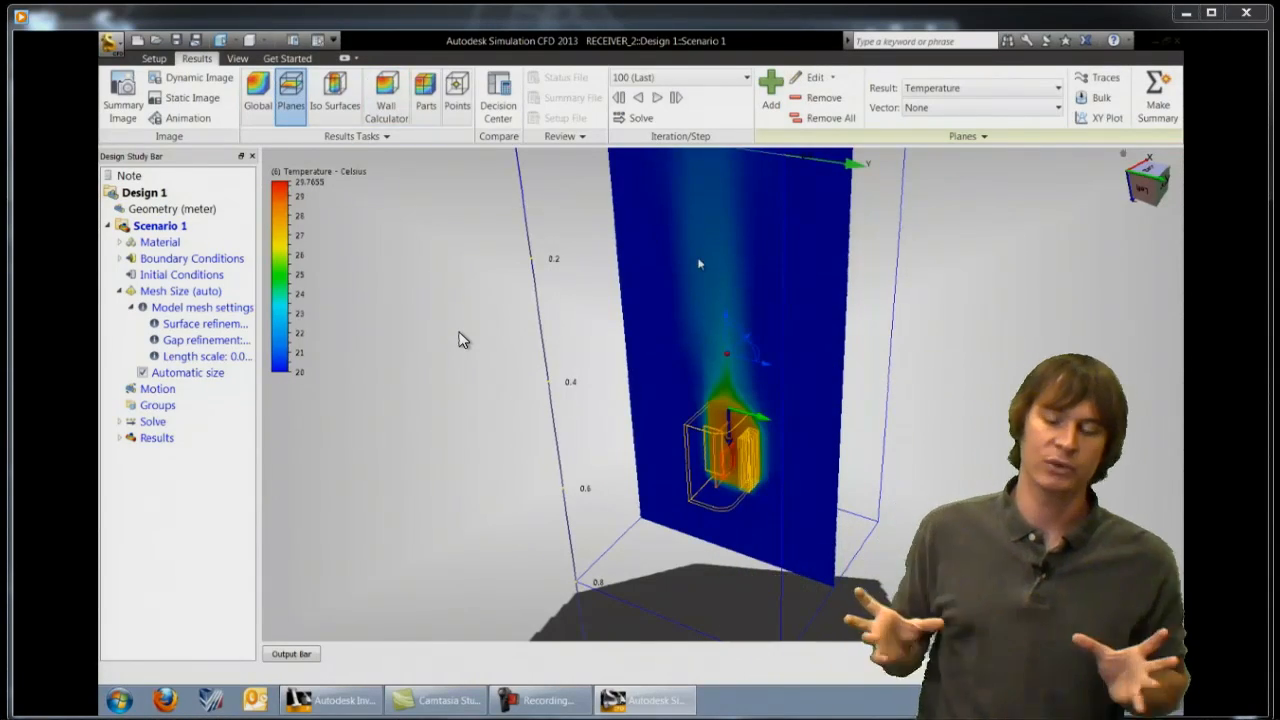
click(1053, 87)
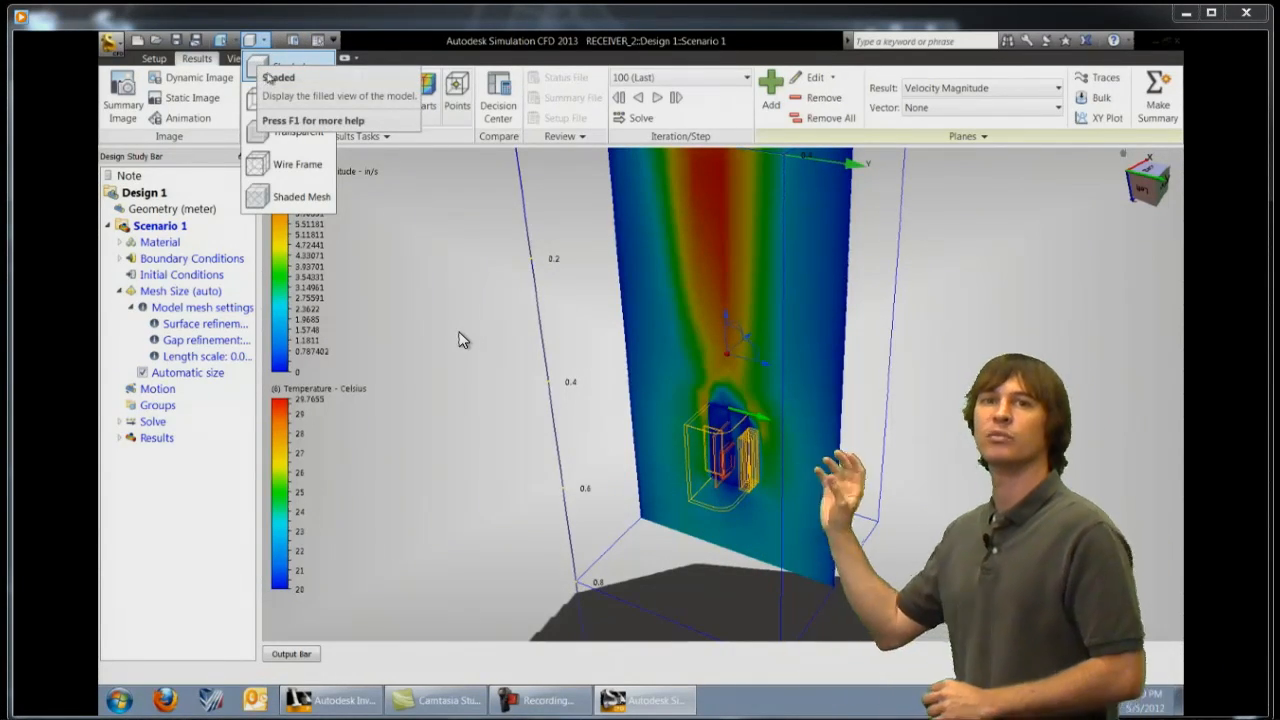
click(281, 77)
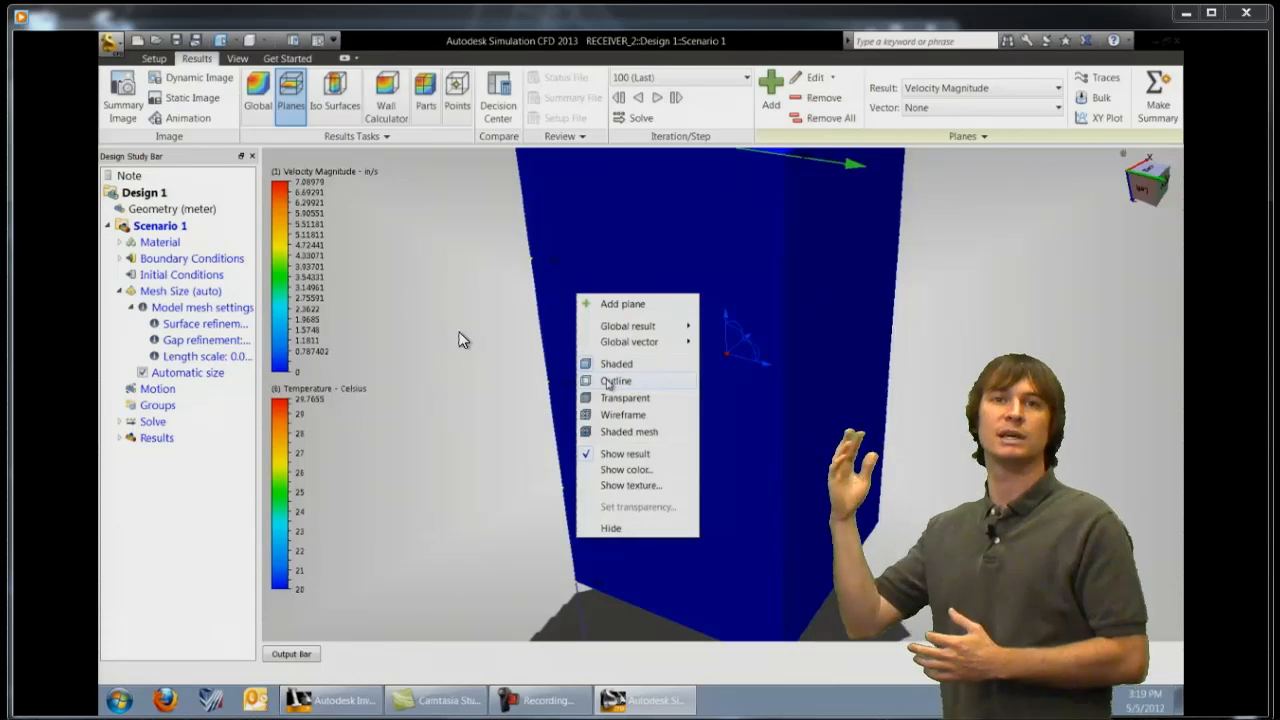
click(616, 380)
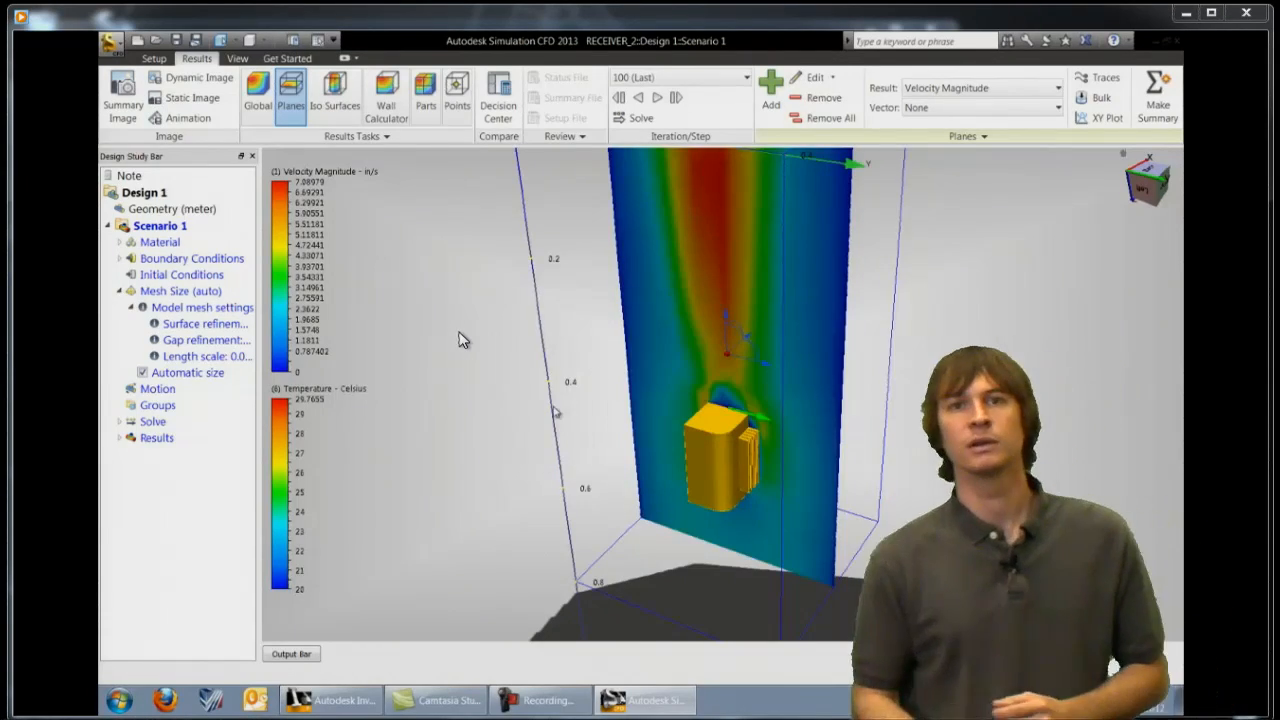